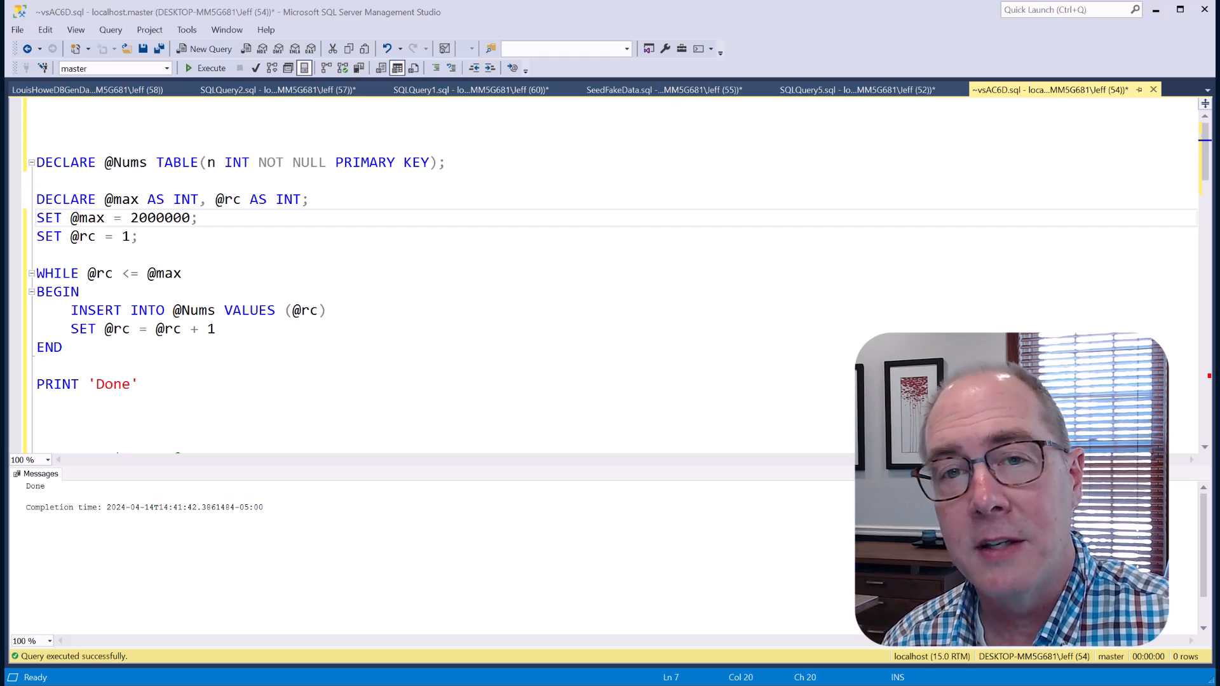
pyautogui.click(310, 199)
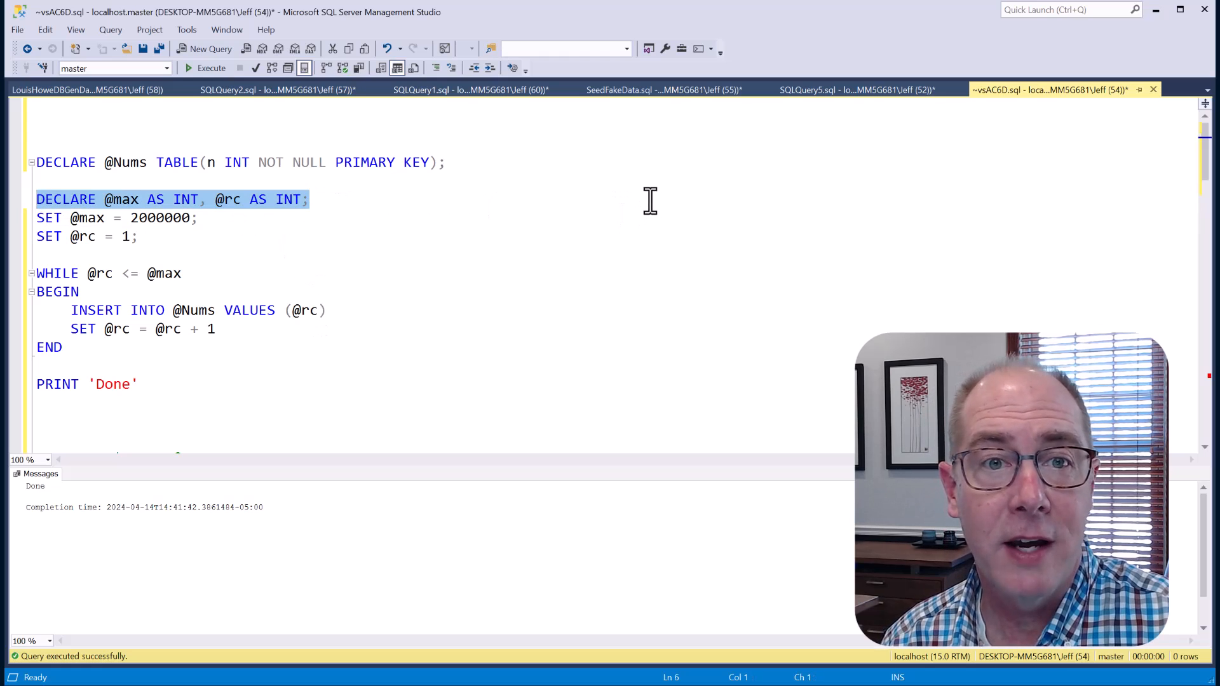
pyautogui.moveTo(355, 236)
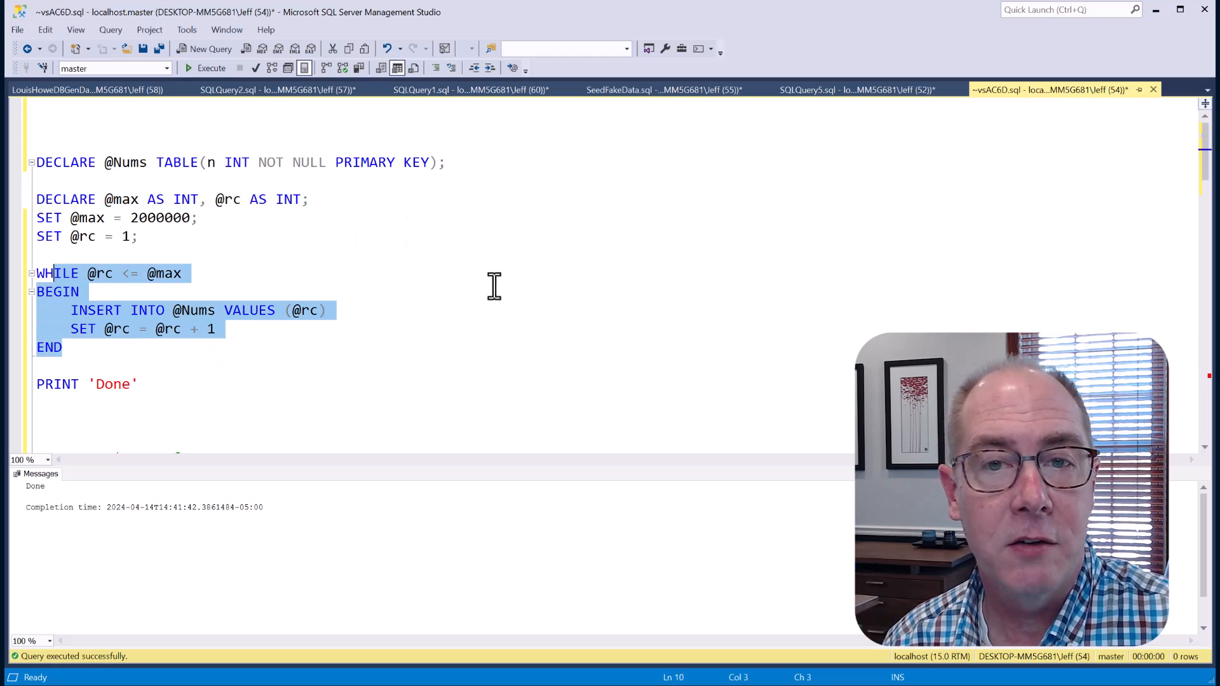
pyautogui.moveTo(459, 304)
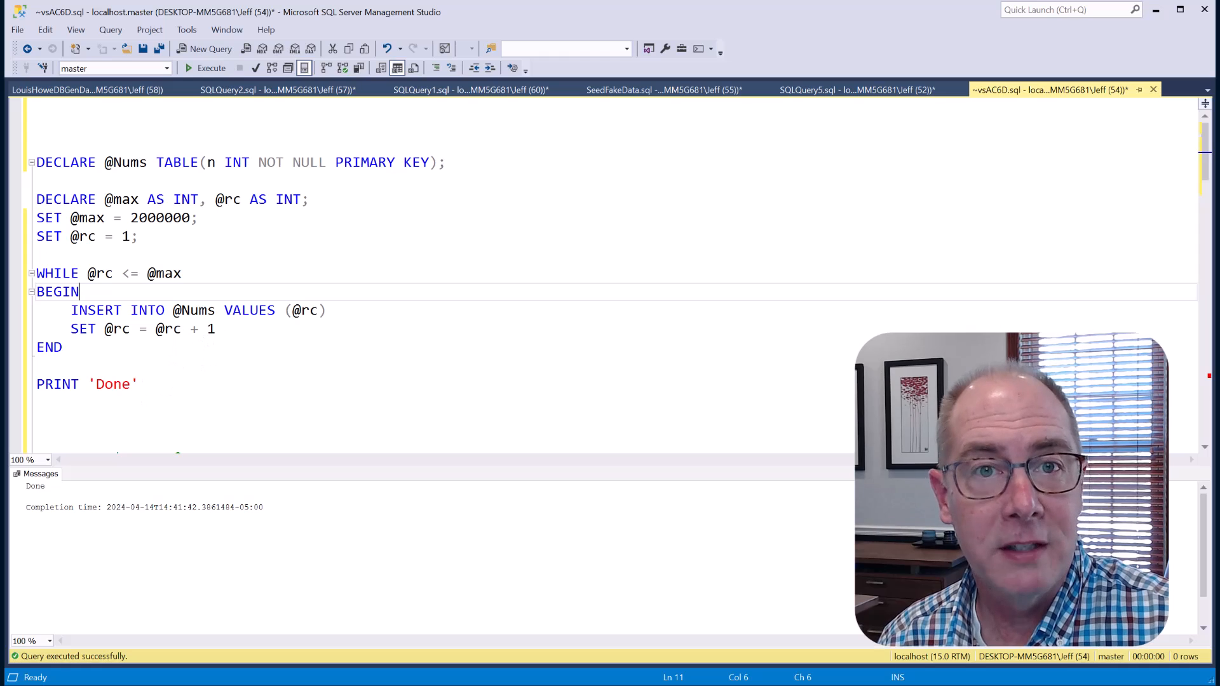
pyautogui.press('ctrl+a')
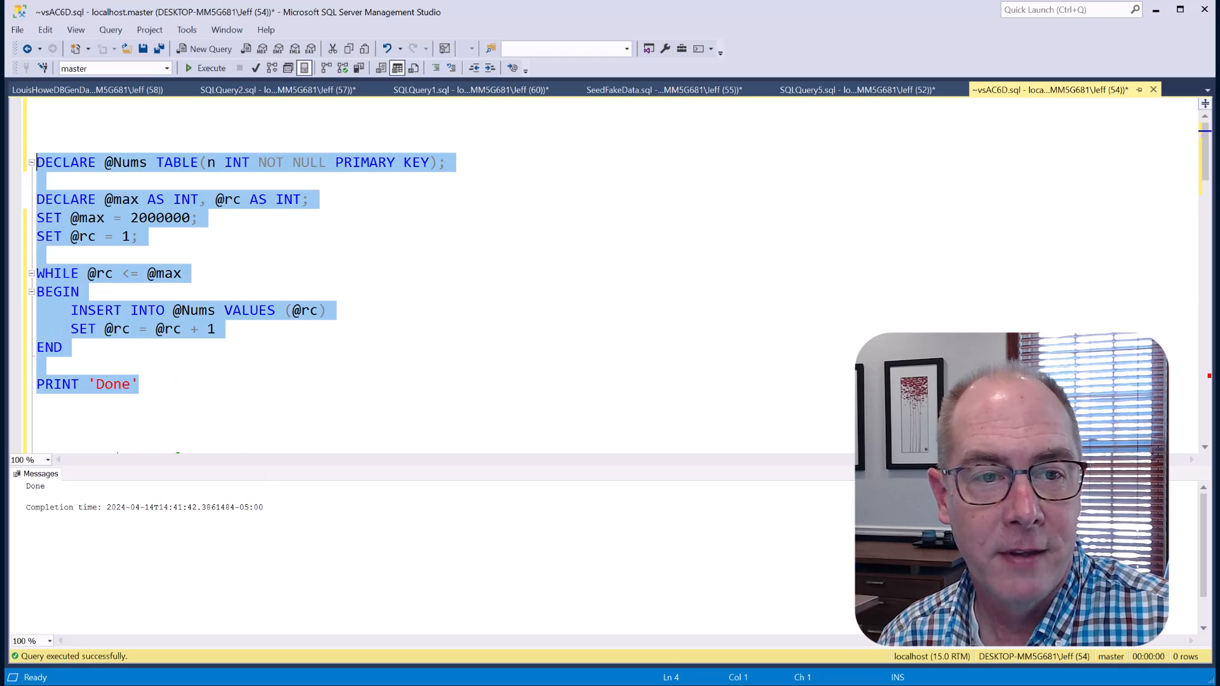
pyautogui.click(211, 67)
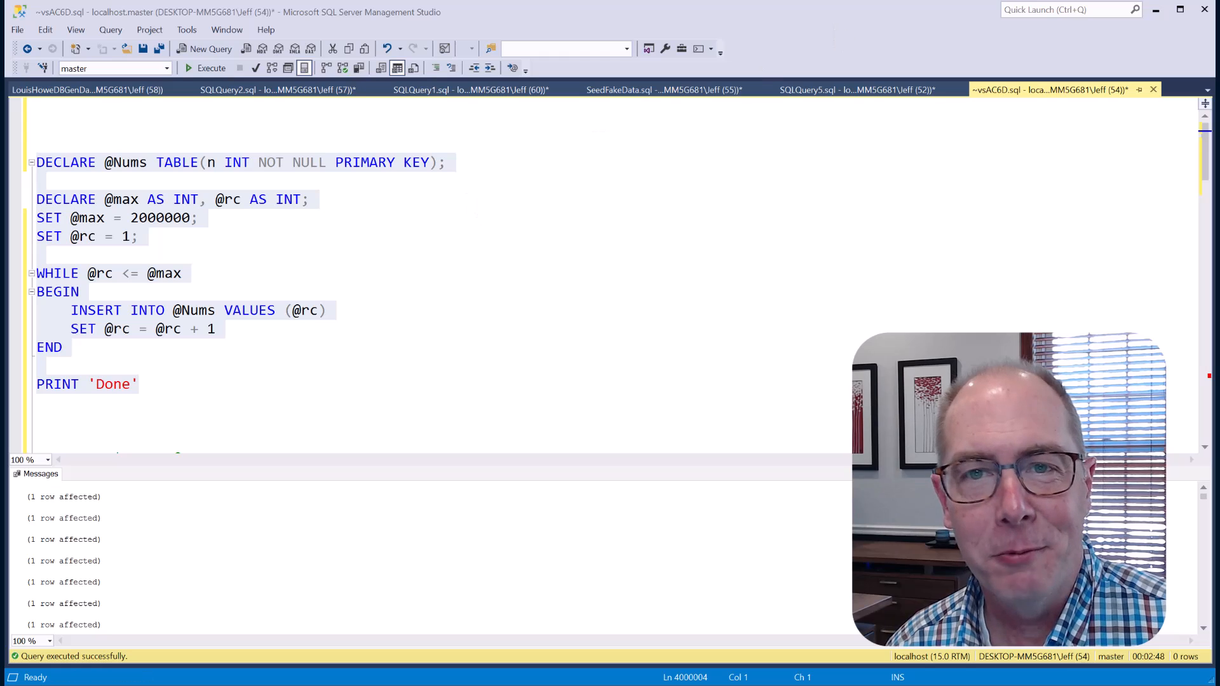
pyautogui.click(466, 89)
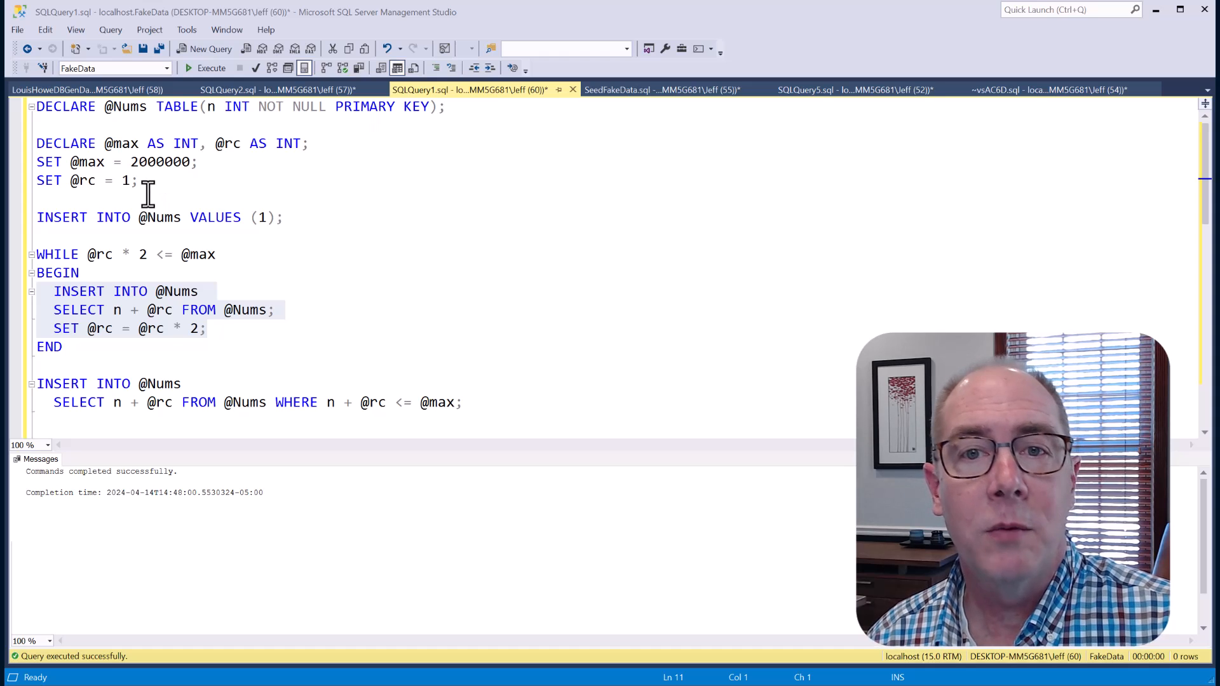
pyautogui.moveTo(190, 254)
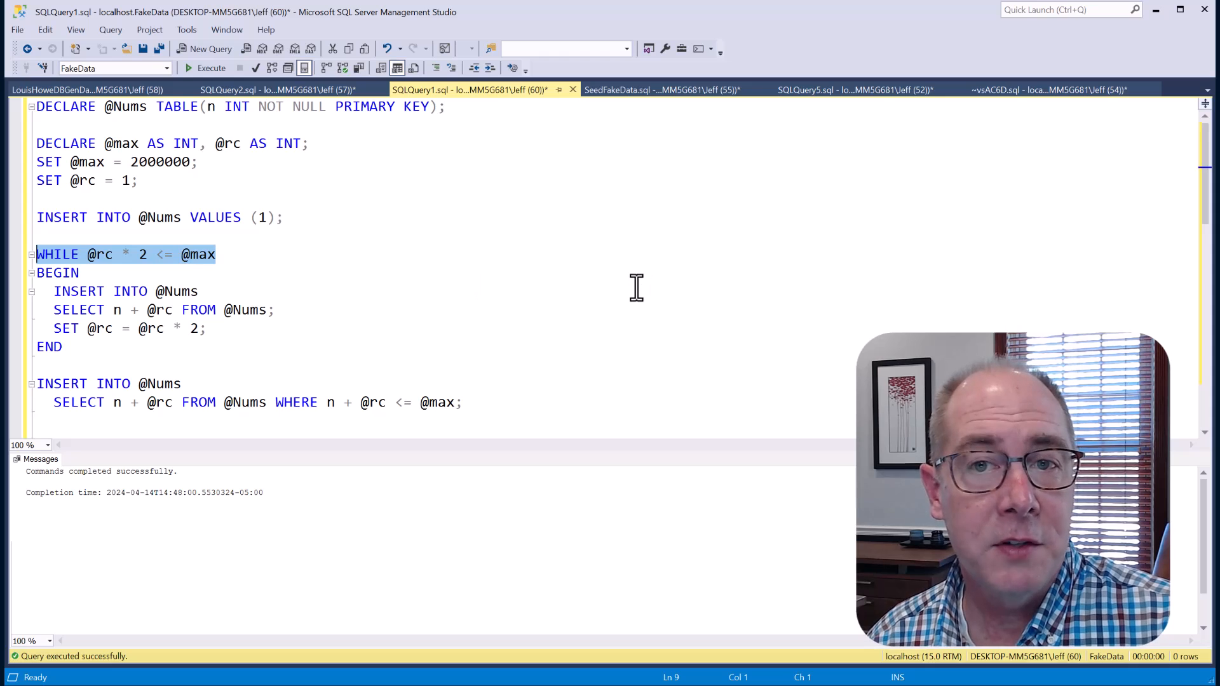
pyautogui.moveTo(477, 294)
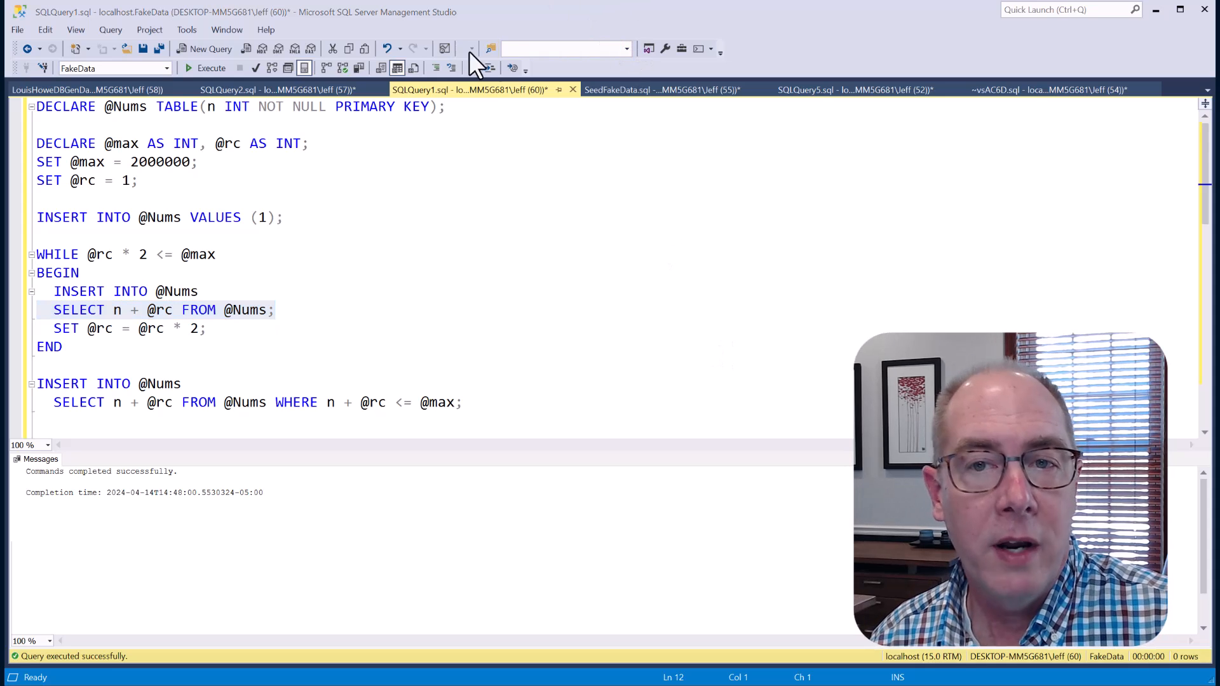
pyautogui.moveTo(551, 188)
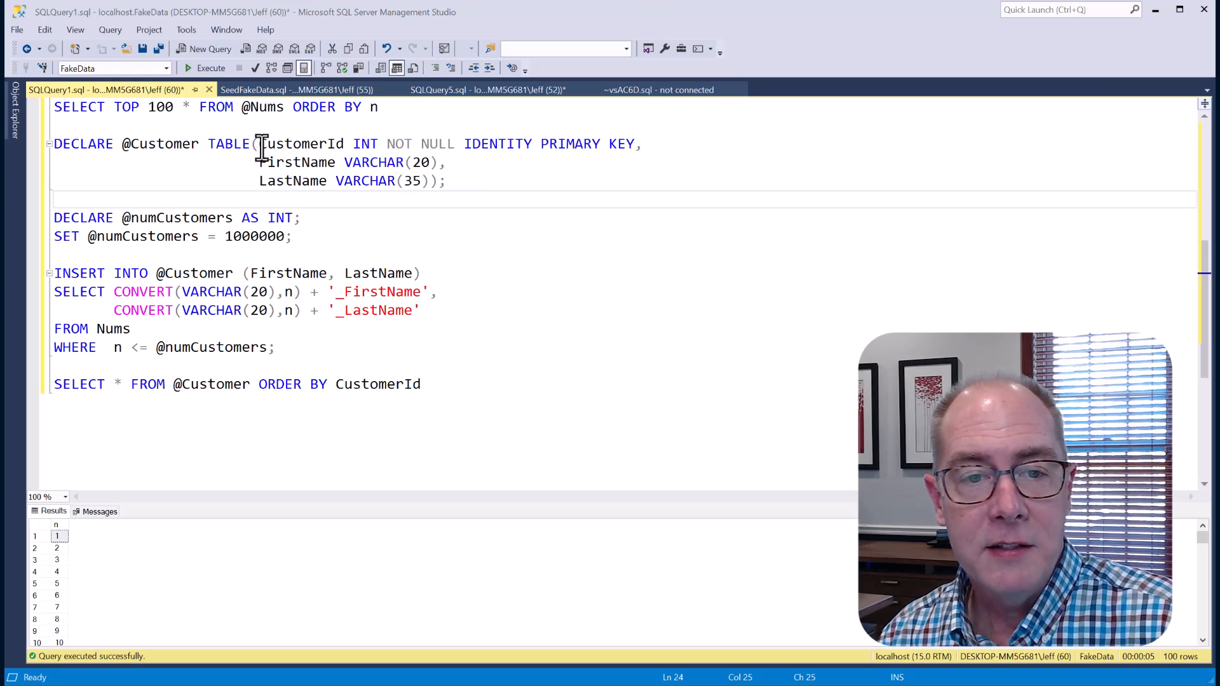
# Highlight the CustomerId identity column and the name-generating SELECT from Nums
pyautogui.doubleClick(302, 143)
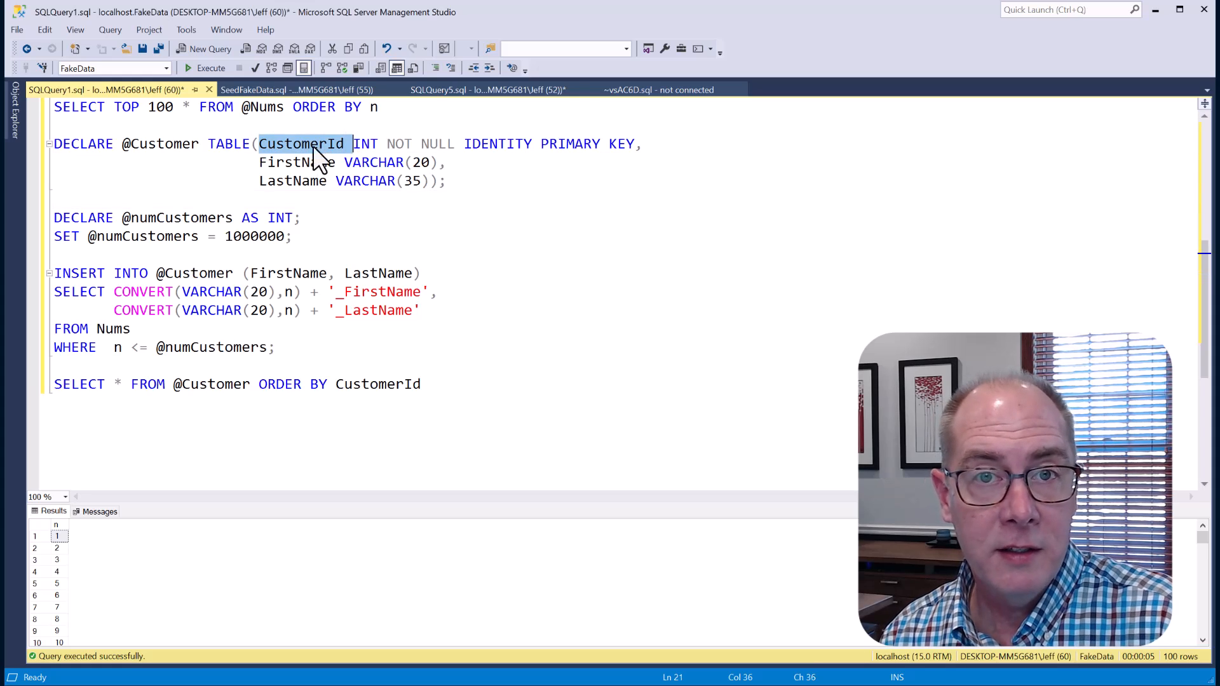
pyautogui.moveTo(491, 148)
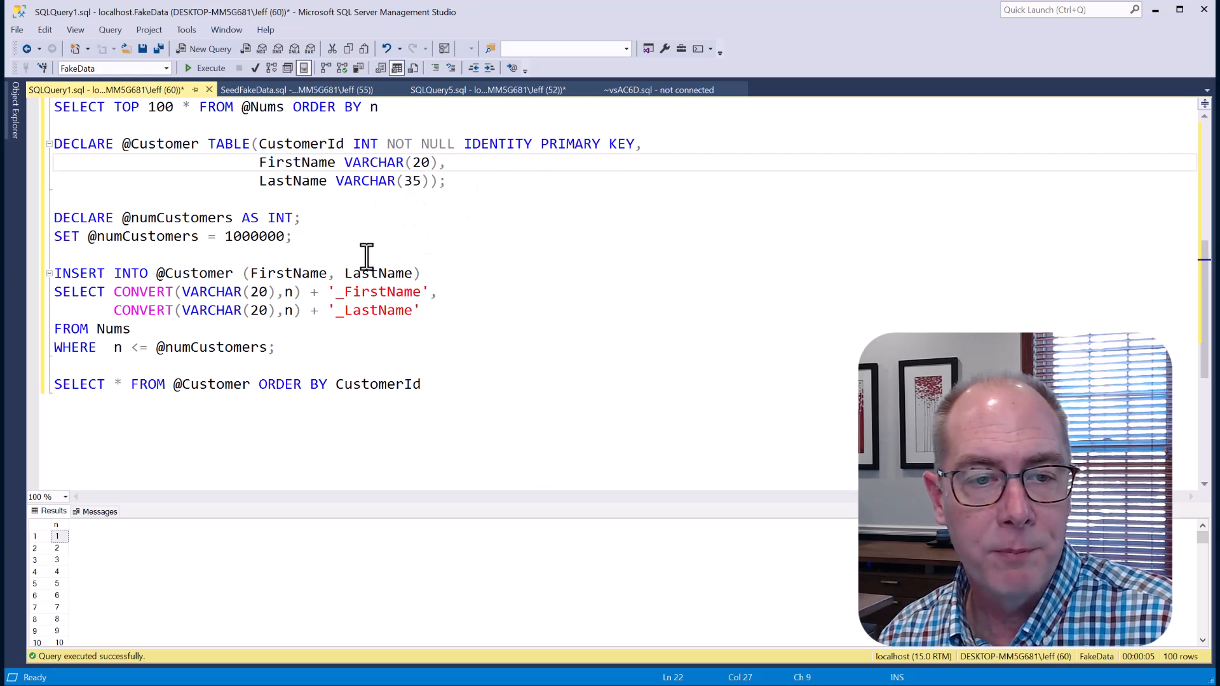
pyautogui.moveTo(257, 236)
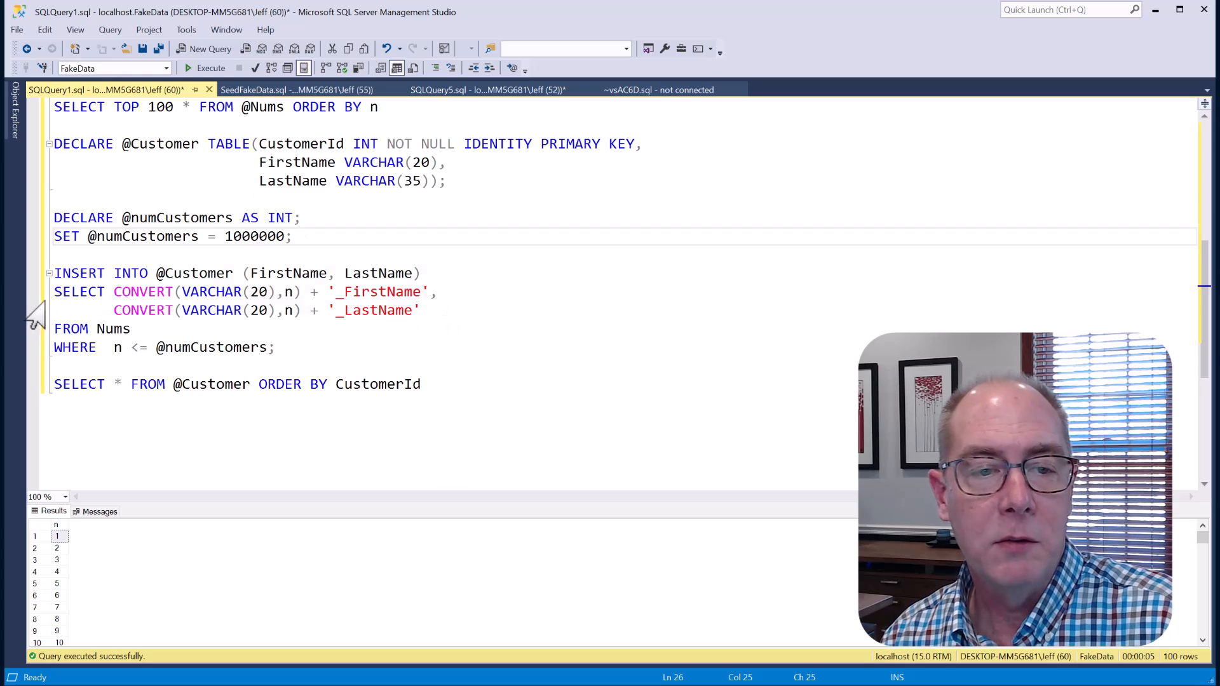
pyautogui.moveTo(54, 291); pyautogui.dragTo(131, 328)
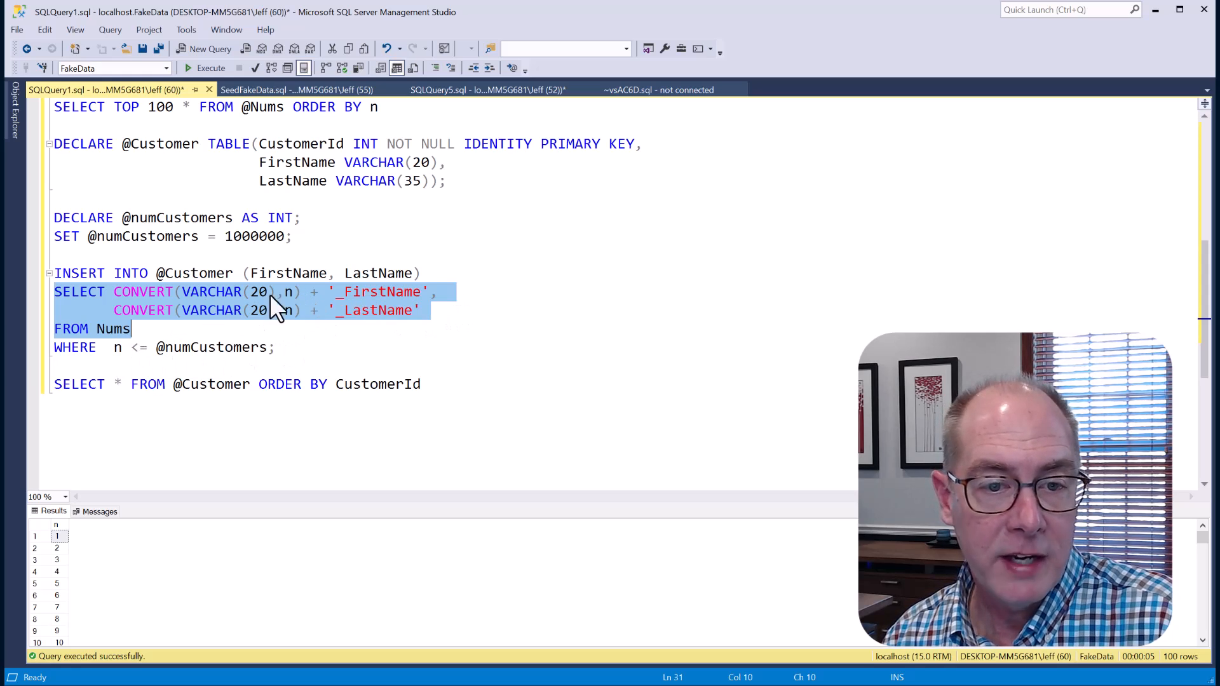
pyautogui.moveTo(292, 303)
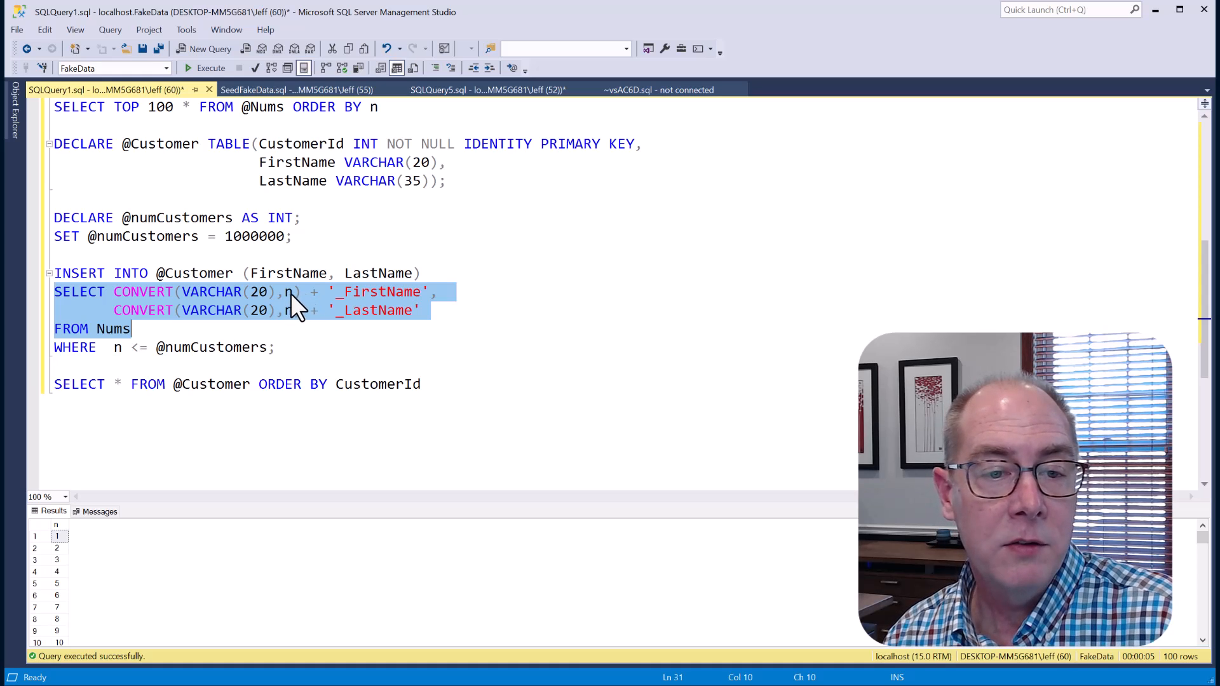
pyautogui.moveTo(377, 310)
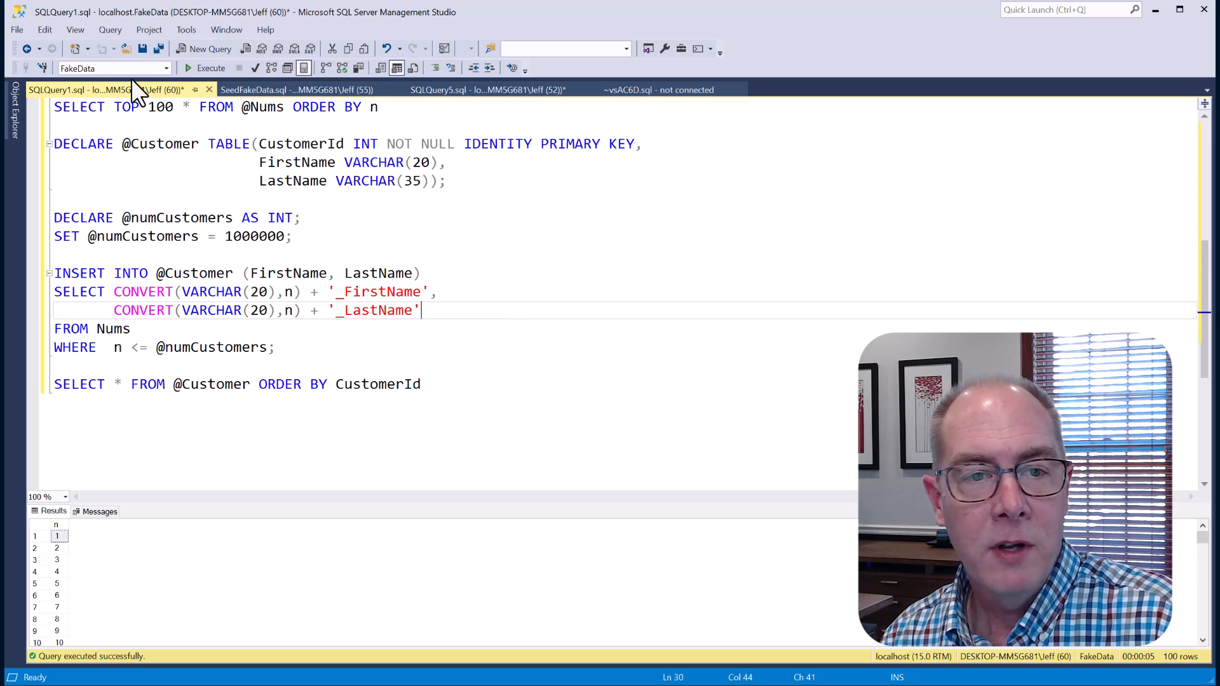
# Execute the script and inspect the 1,000,000 generated CustomerId, FirstName, LastName rows
pyautogui.click(210, 67)
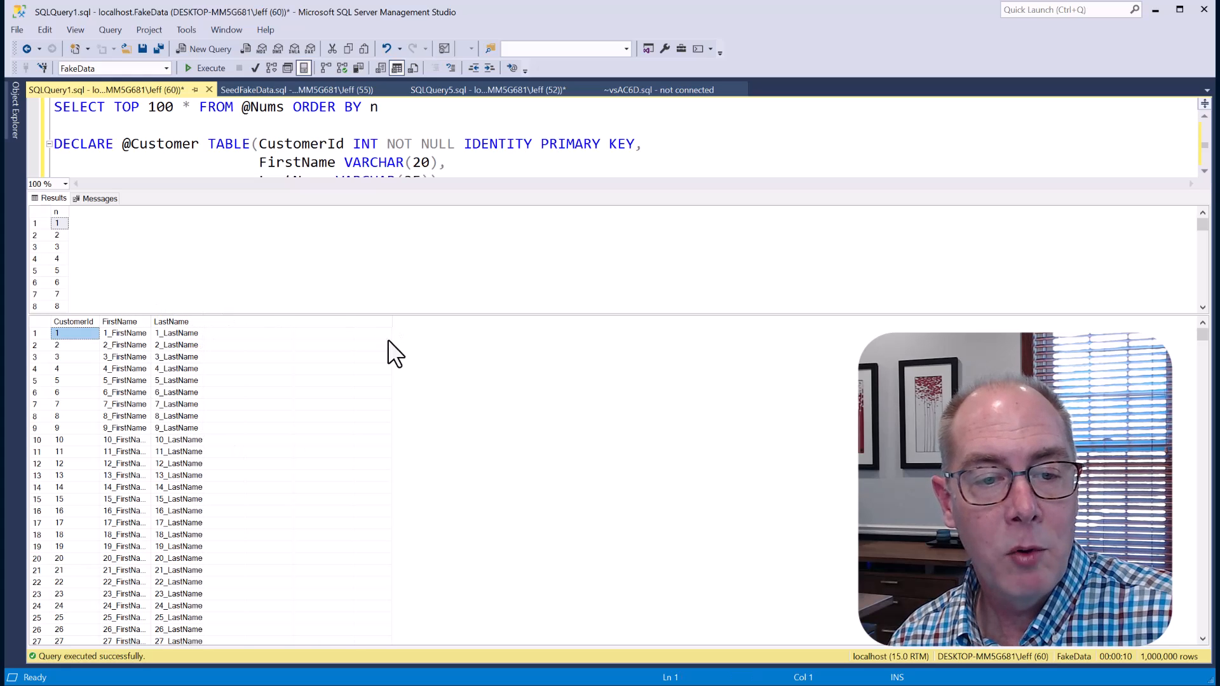
pyautogui.moveTo(136, 420)
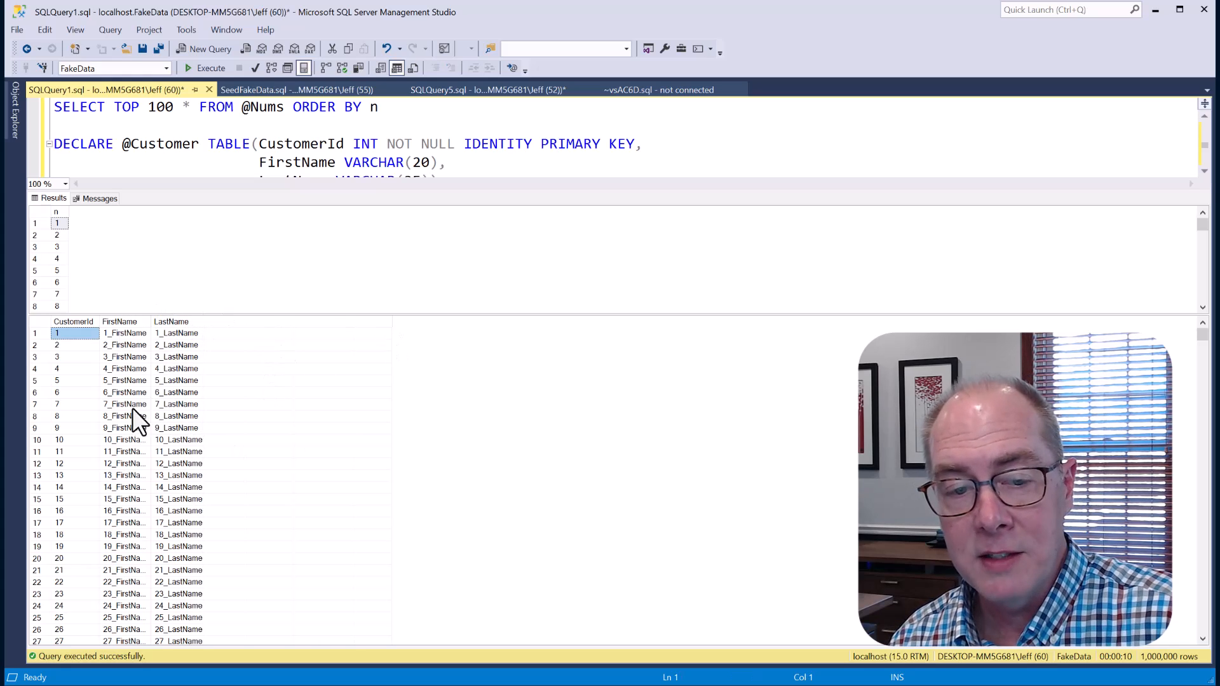
pyautogui.click(57, 345)
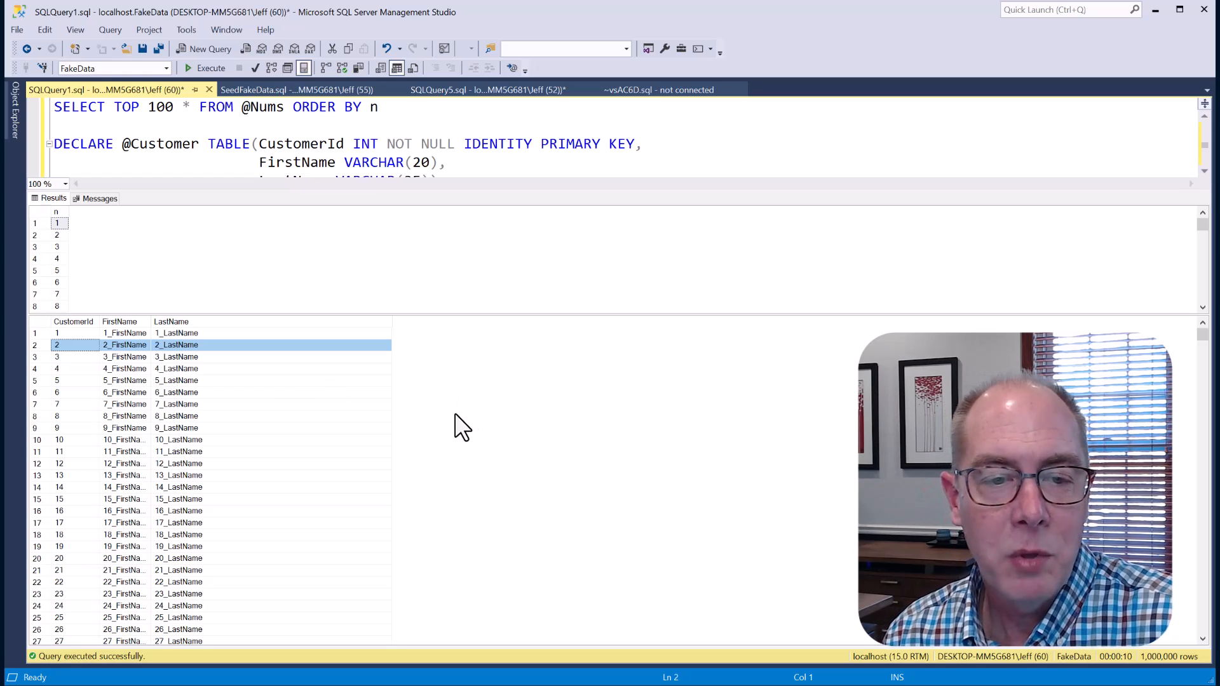
pyautogui.moveTo(549, 470)
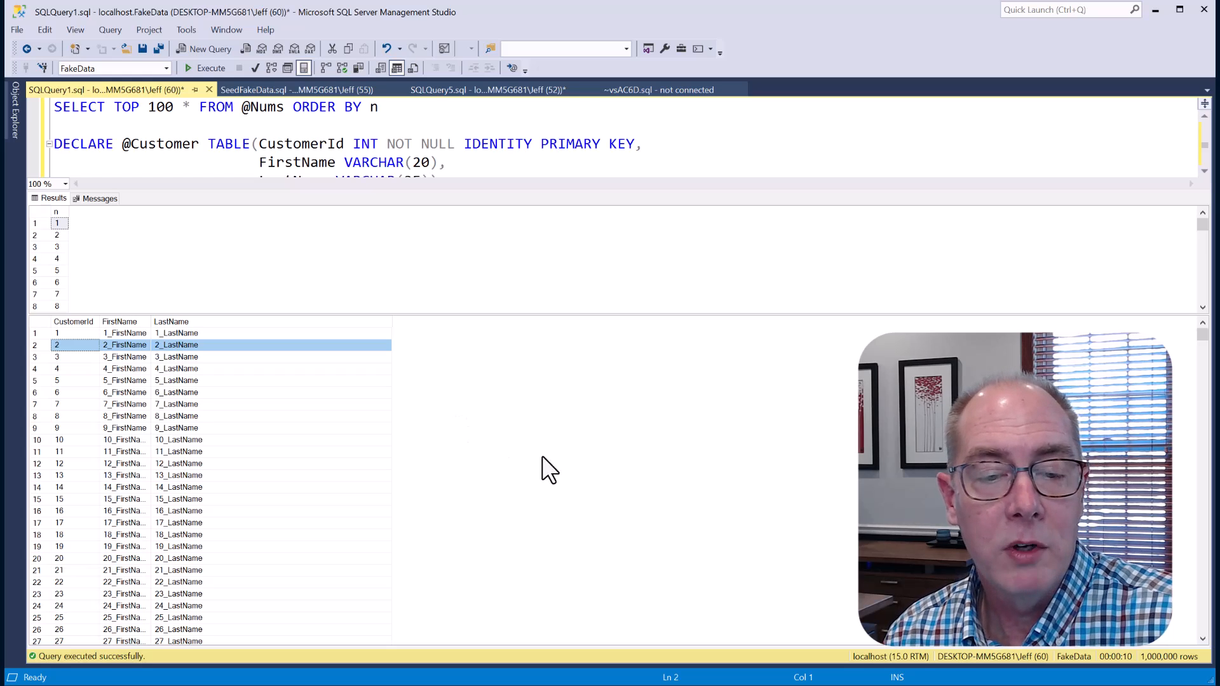
pyautogui.moveTo(540, 443)
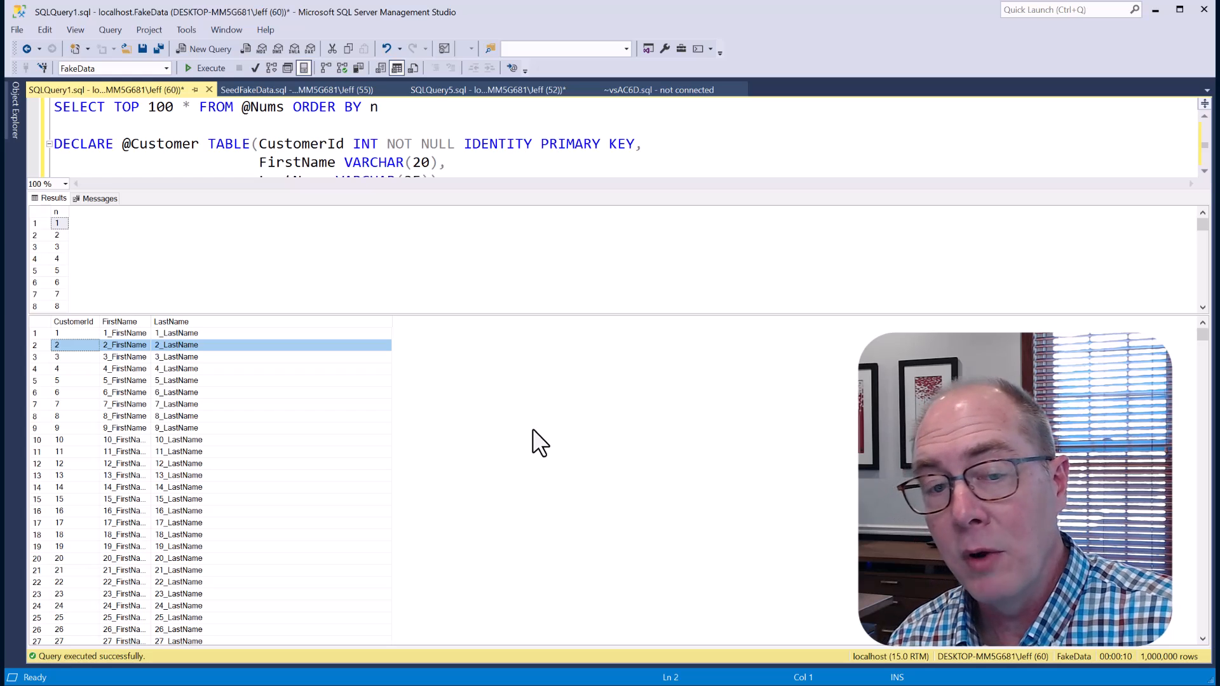
pyautogui.moveTo(609, 473)
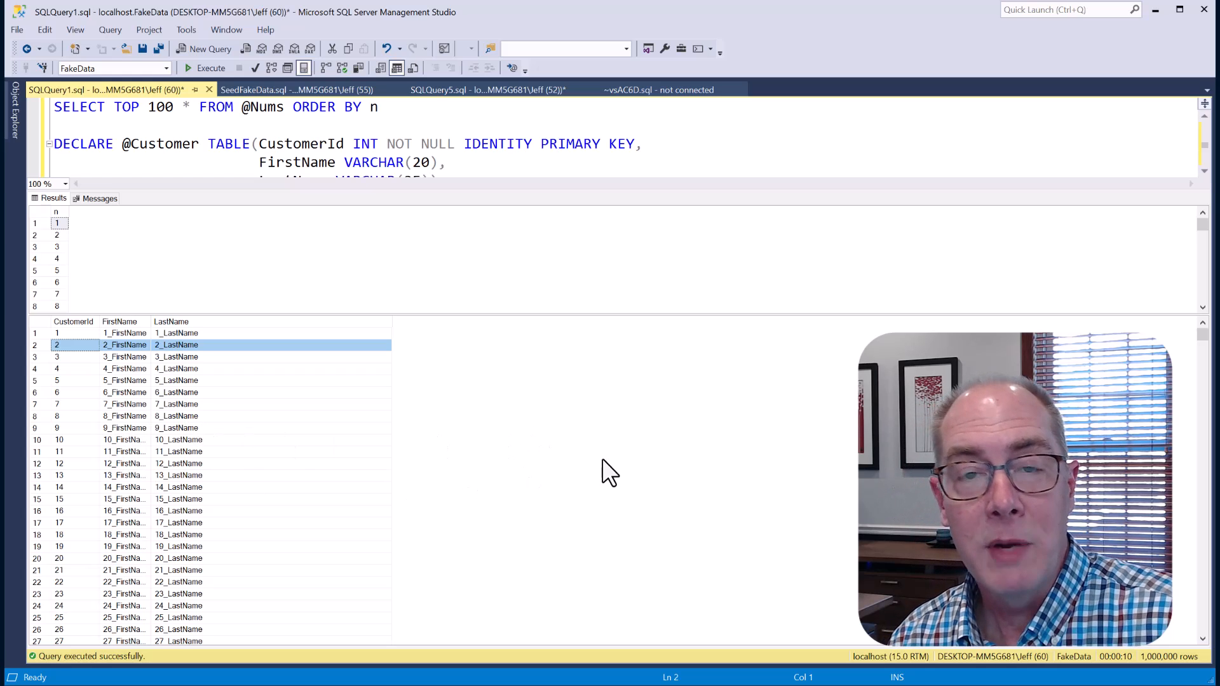
pyautogui.moveTo(628, 460)
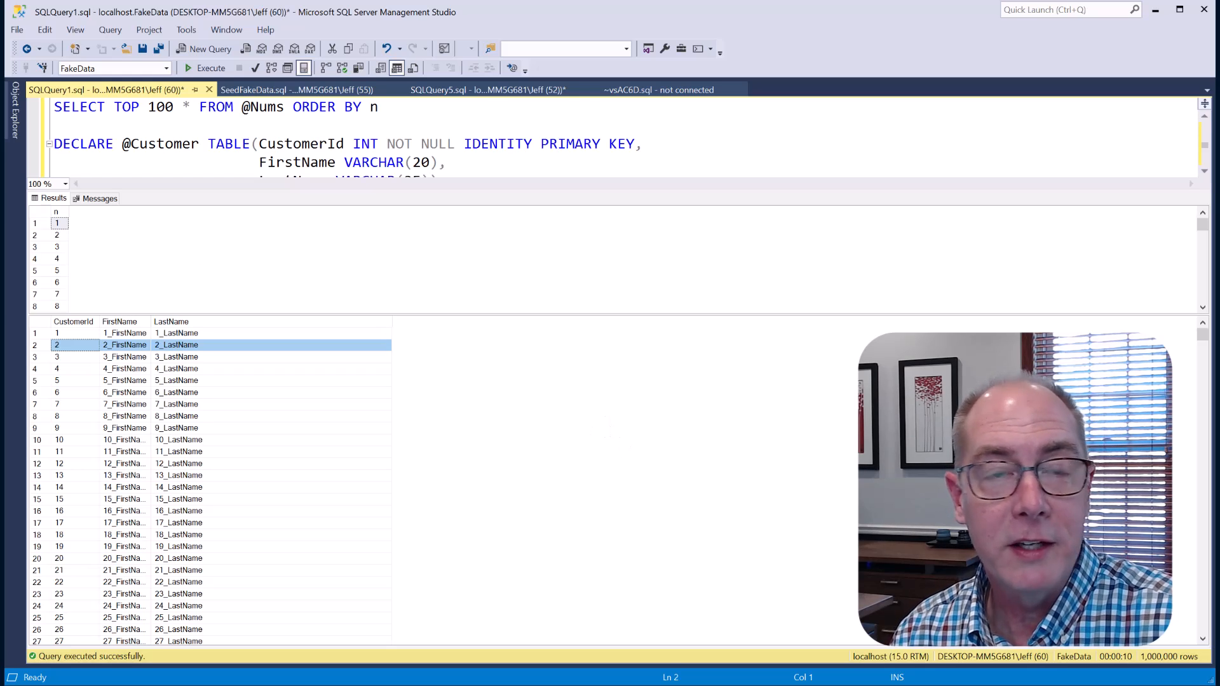
pyautogui.click(85, 89)
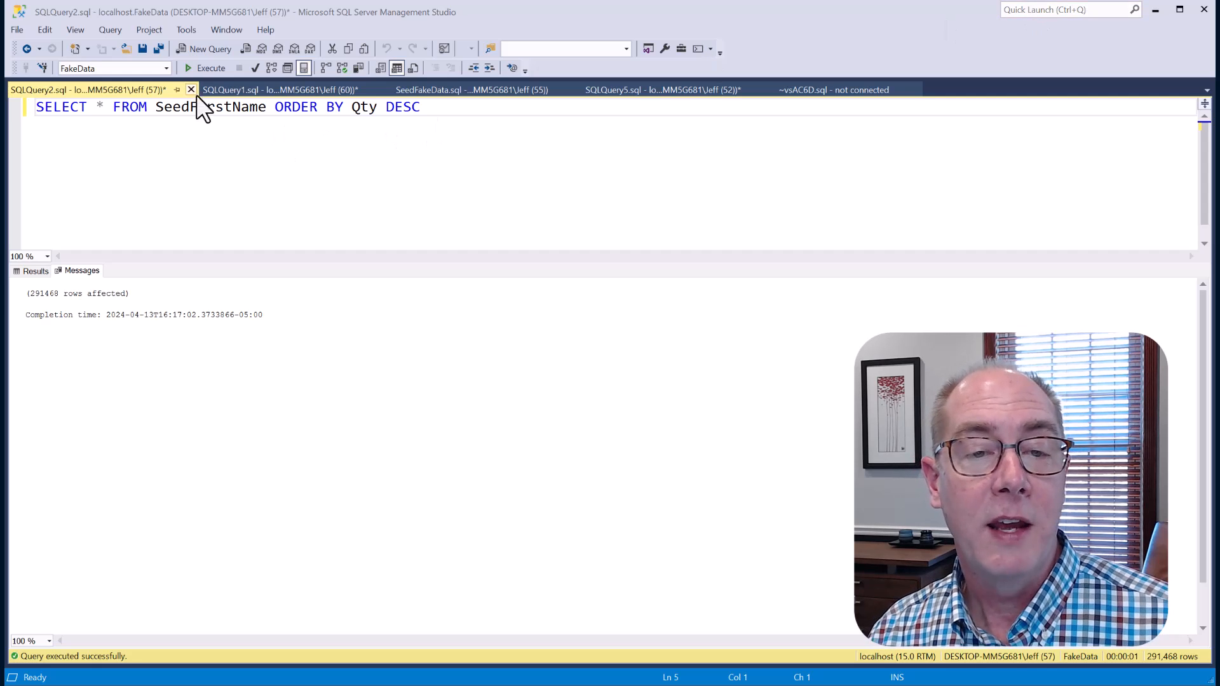
# Execute SELECT * FROM SeedFirstName ORDER BY Qty DESC to rank seed first names
pyautogui.click(210, 67)
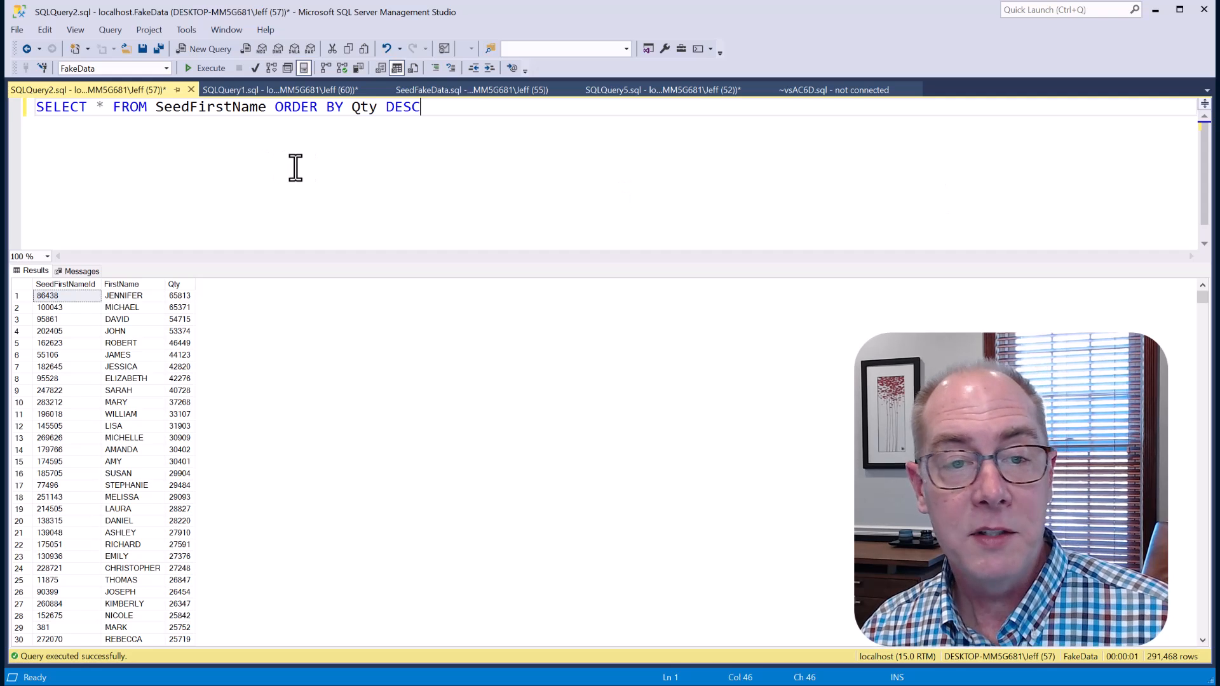
pyautogui.moveTo(462, 106)
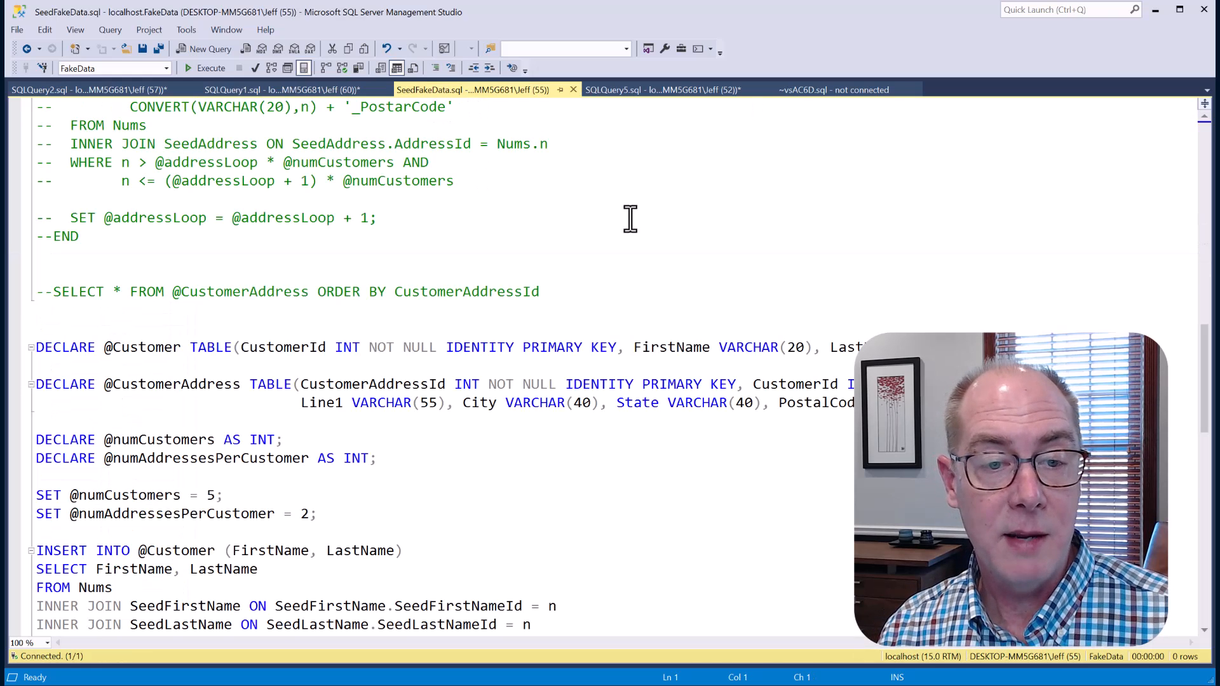
pyautogui.click(210, 68)
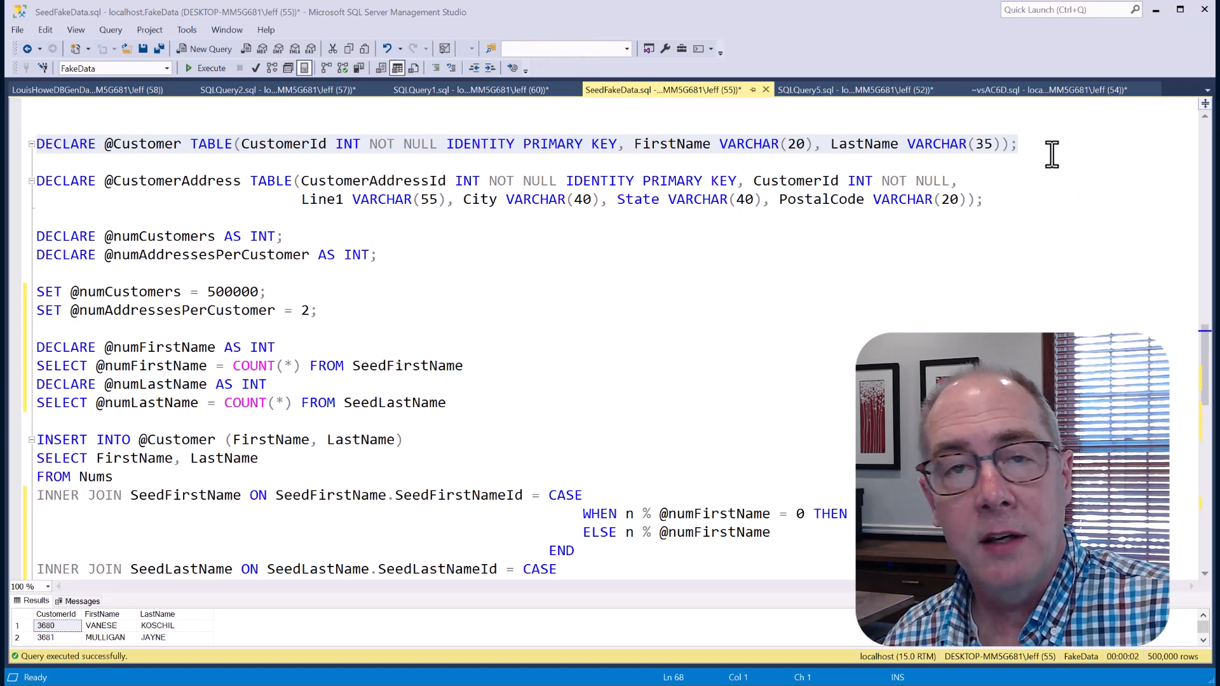
pyautogui.click(942, 200)
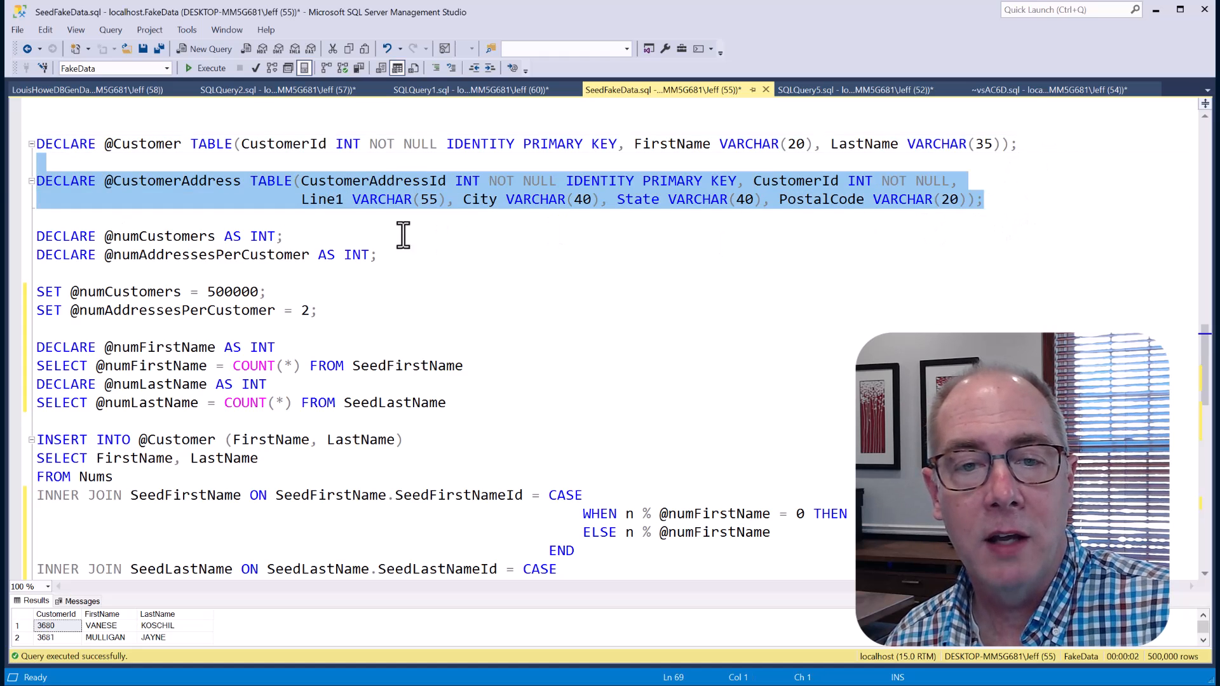
pyautogui.moveTo(639, 227)
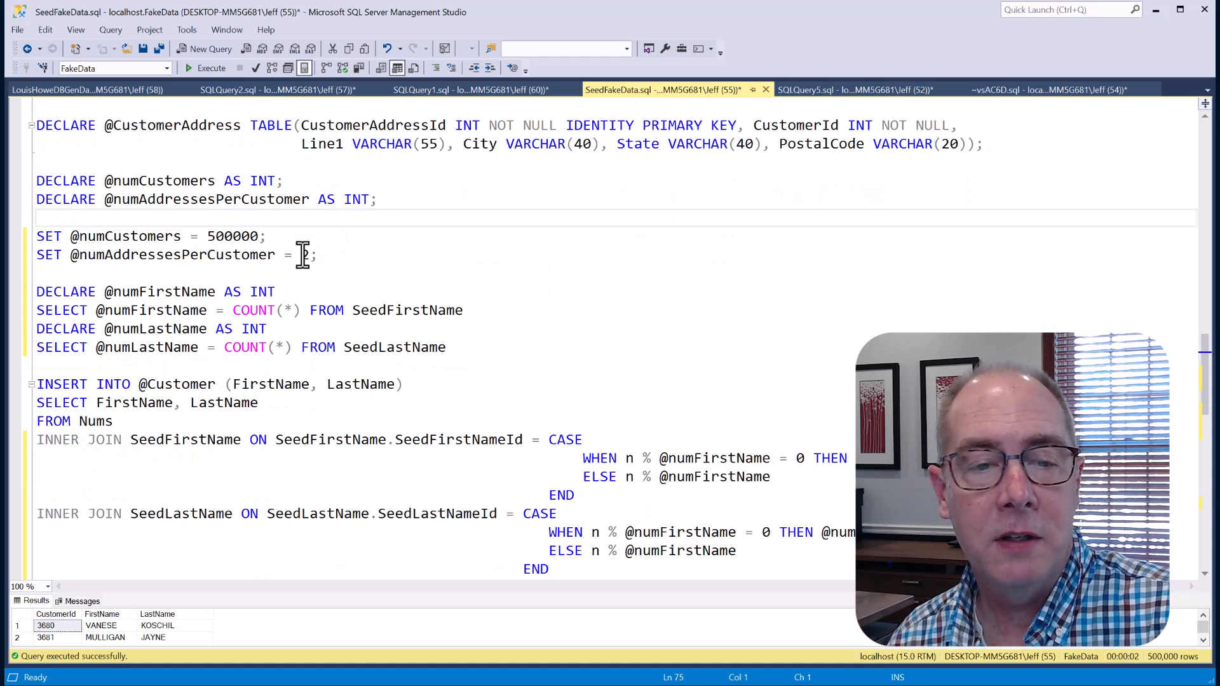
pyautogui.write('2')
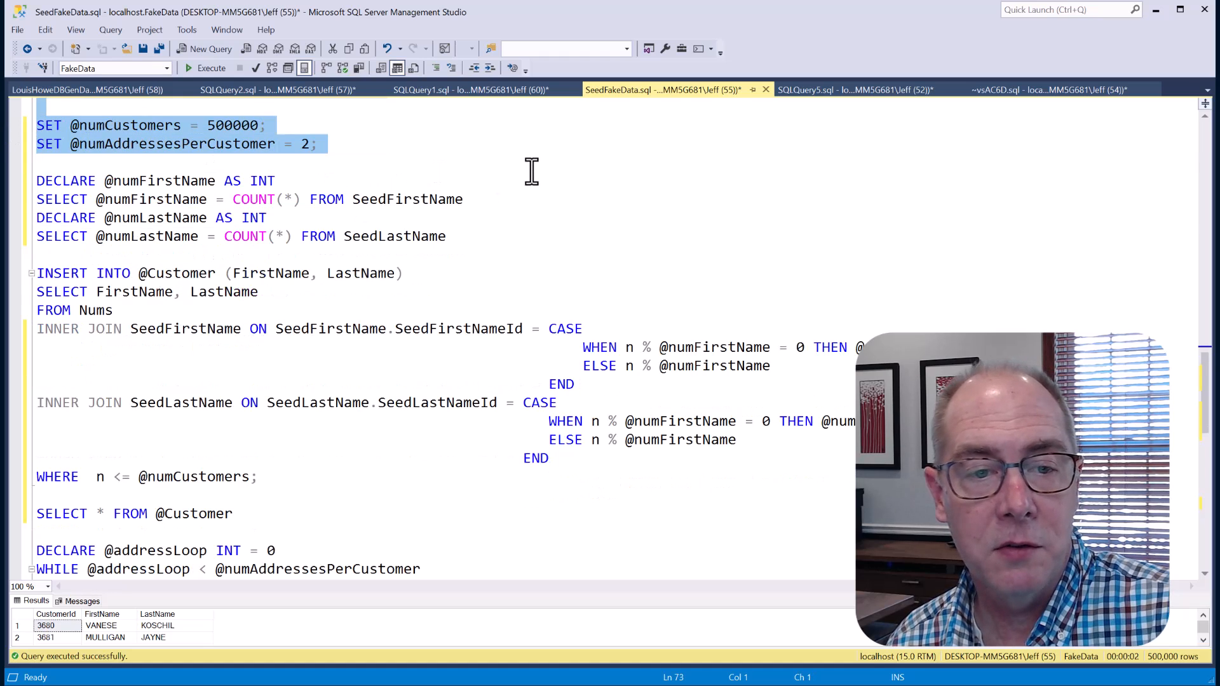
pyautogui.scroll(-3)
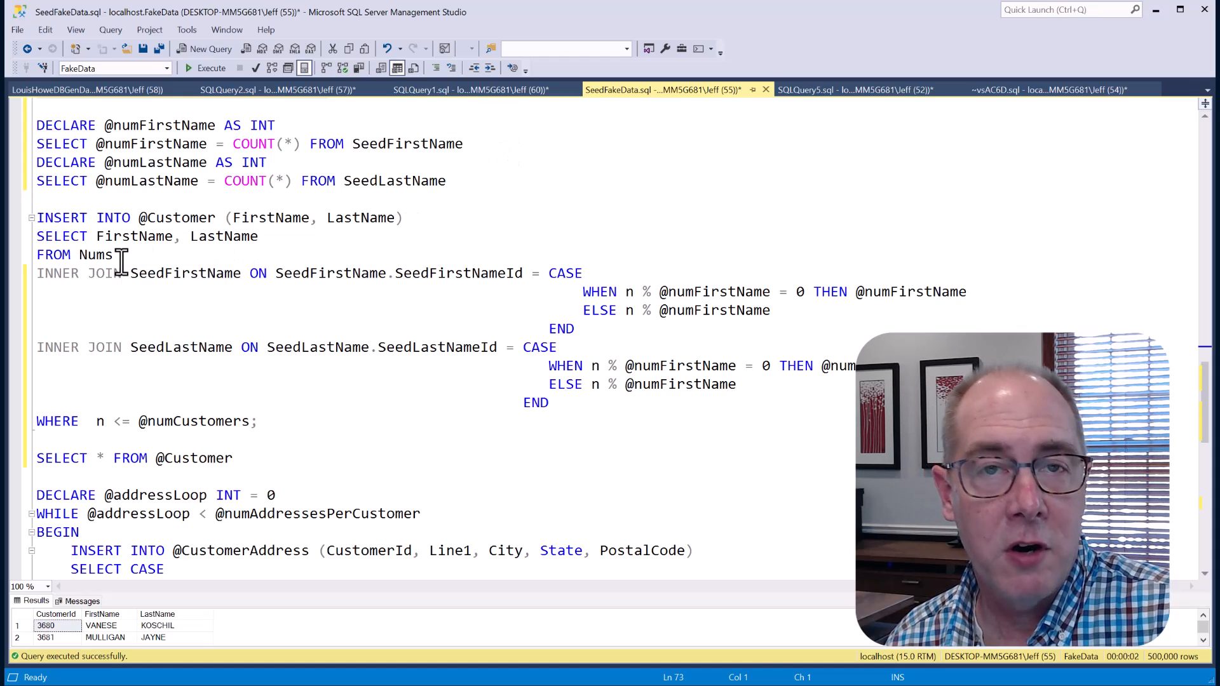
pyautogui.moveTo(358, 280)
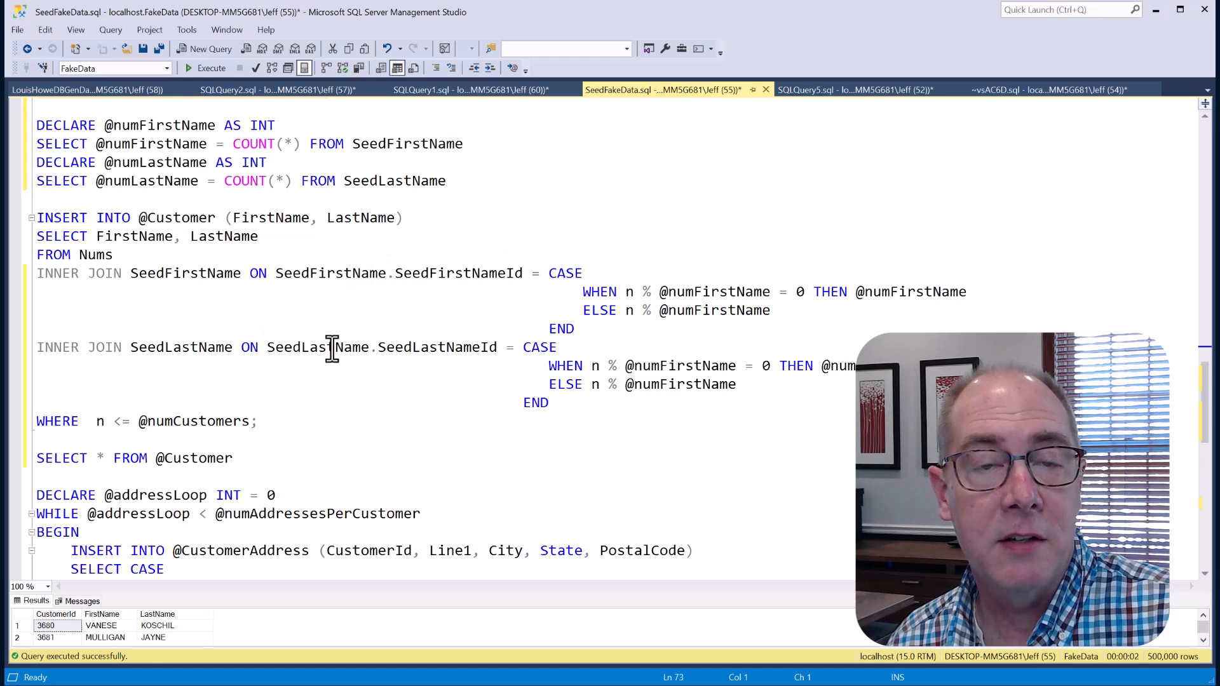
pyautogui.moveTo(467, 181)
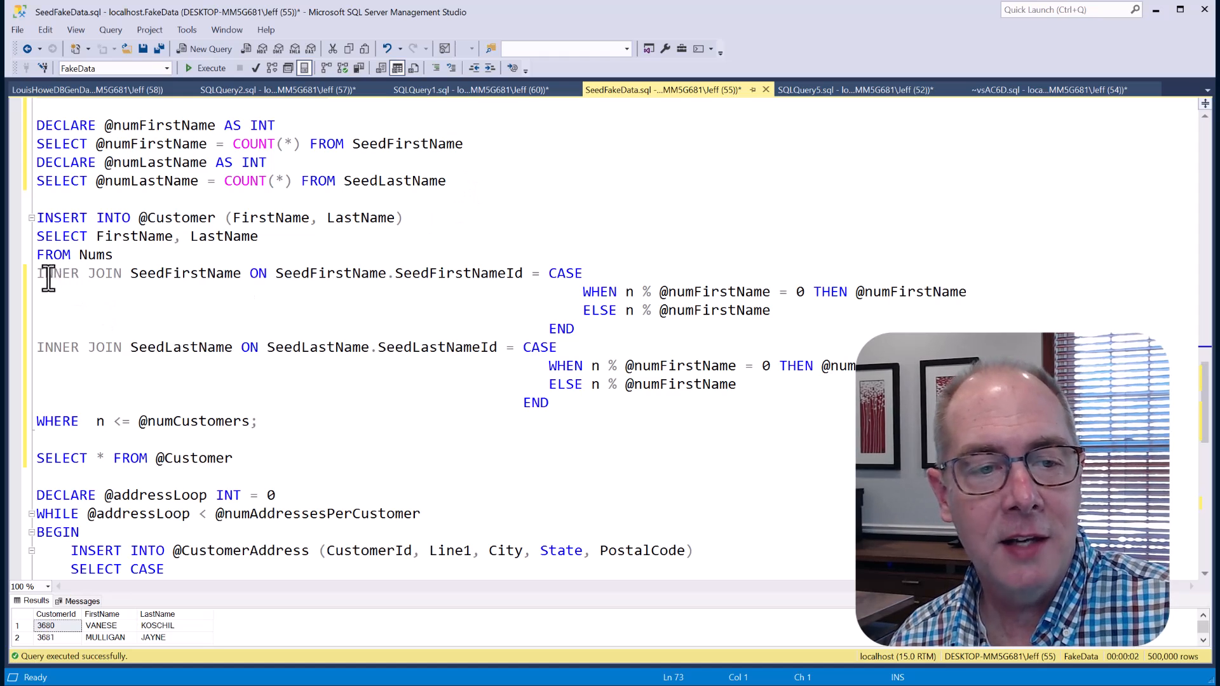
pyautogui.moveTo(459, 273)
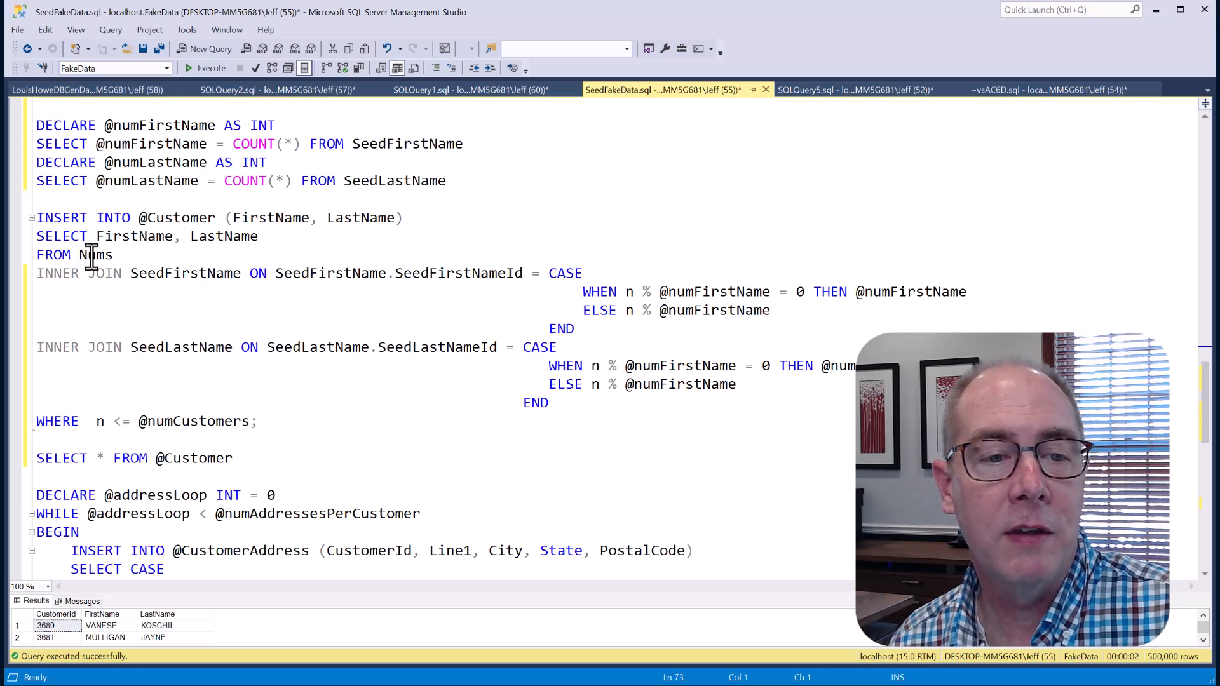
pyautogui.moveTo(89, 254)
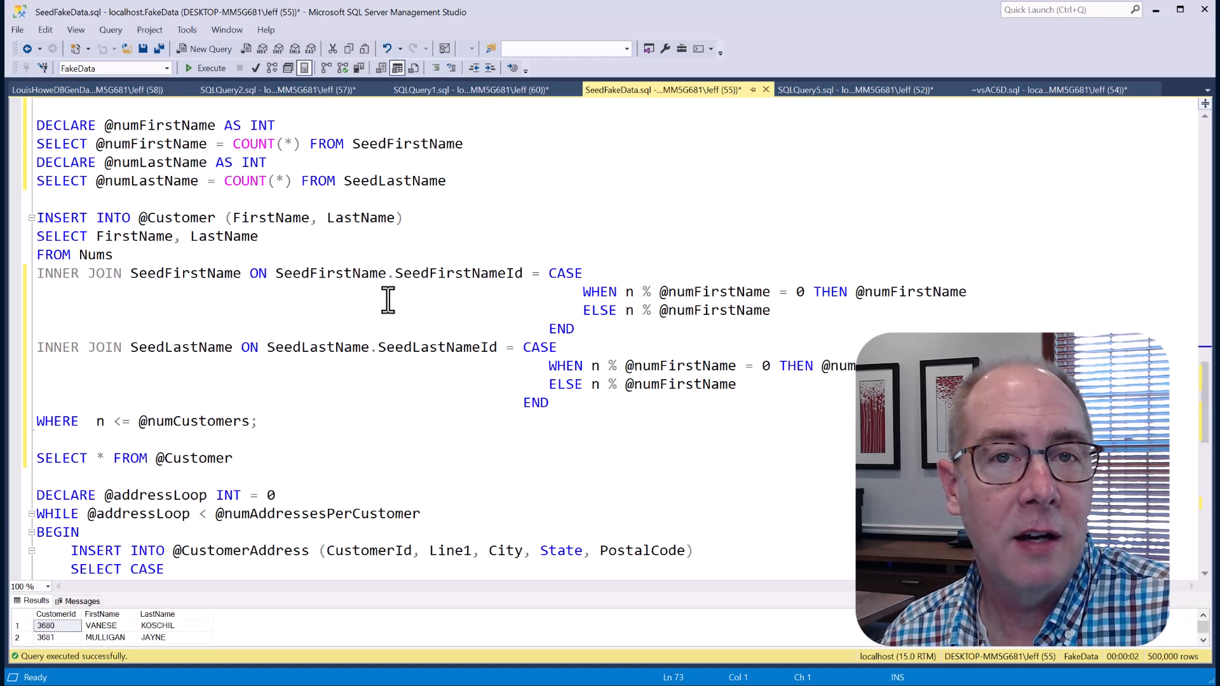
pyautogui.moveTo(323, 297)
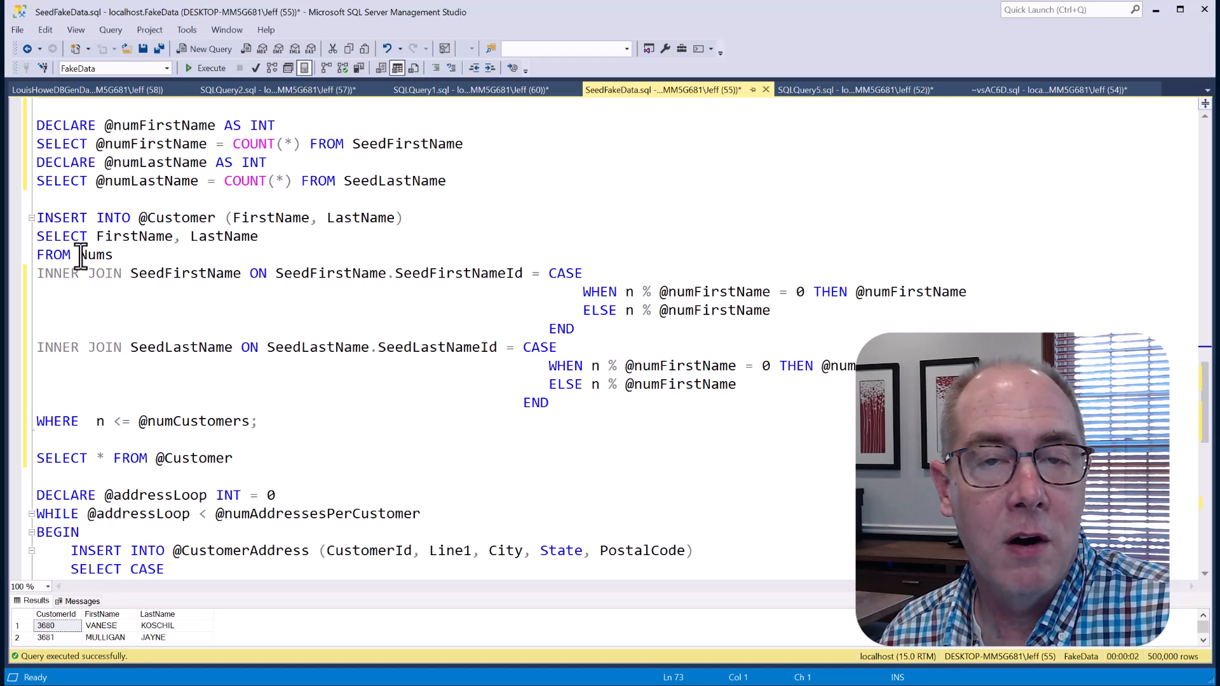
pyautogui.moveTo(97, 255)
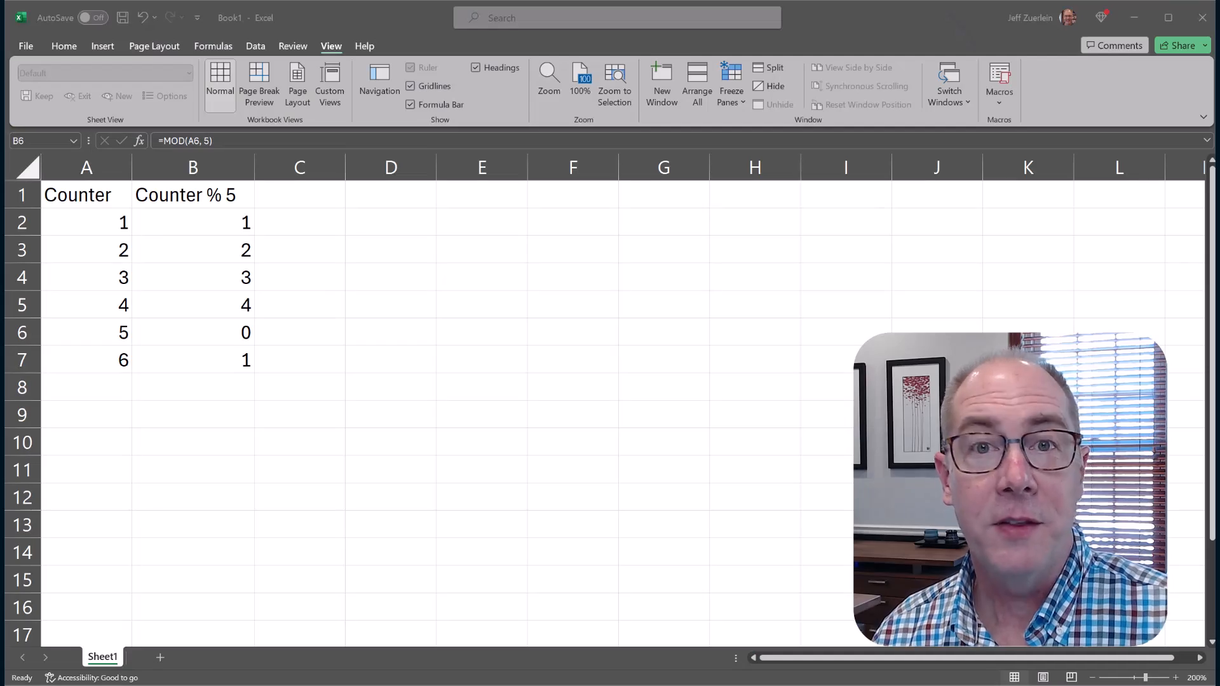
pyautogui.moveTo(107, 226)
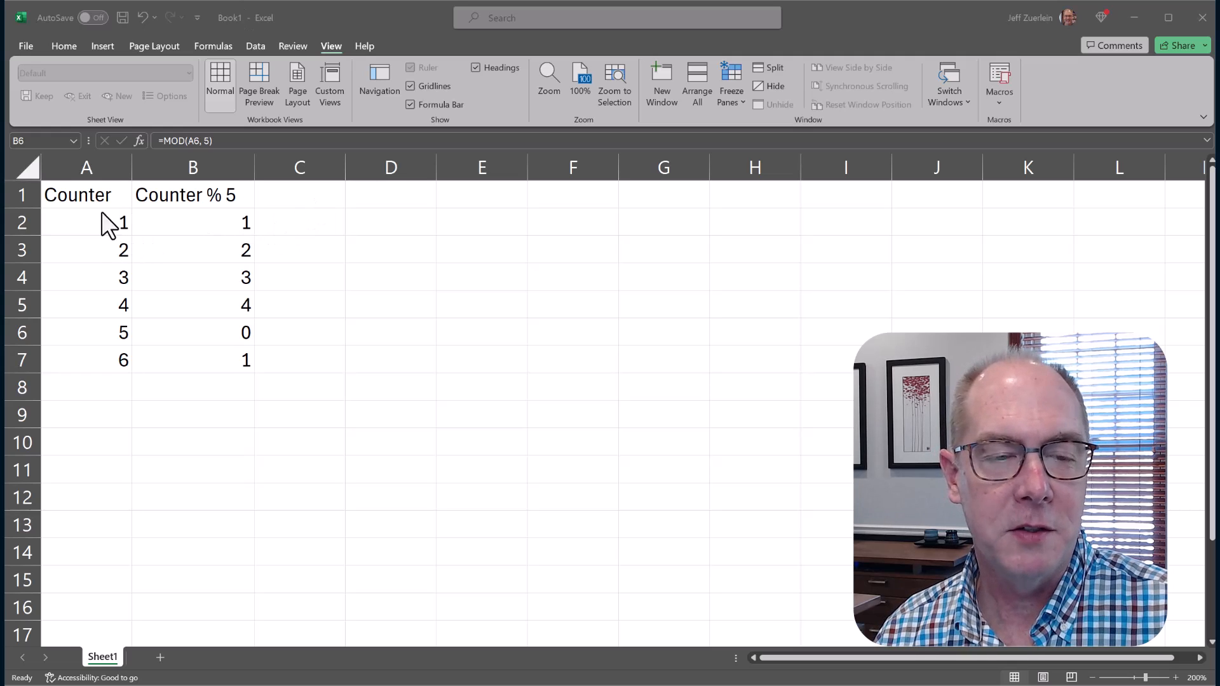
# Check =MOD(A6, 5) gives 0 for counter 5 and =MOD(A7, 5) wraps to 1
pyautogui.click(193, 332)
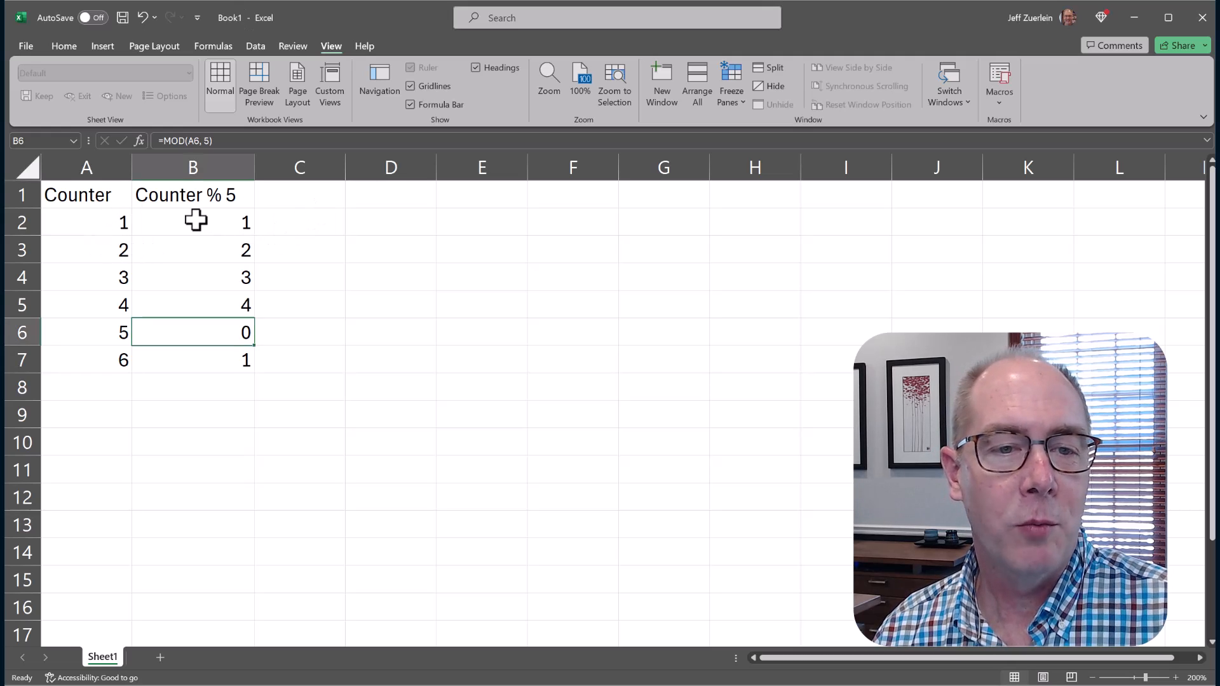
pyautogui.click(193, 223)
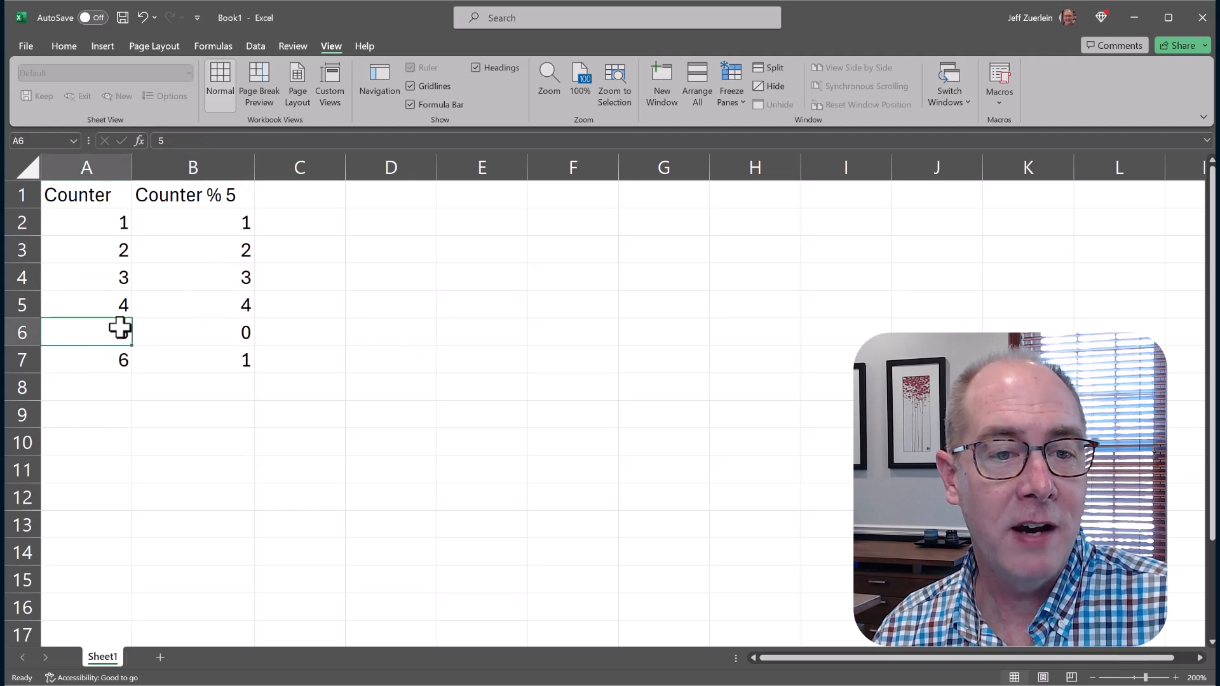
pyautogui.write('5')
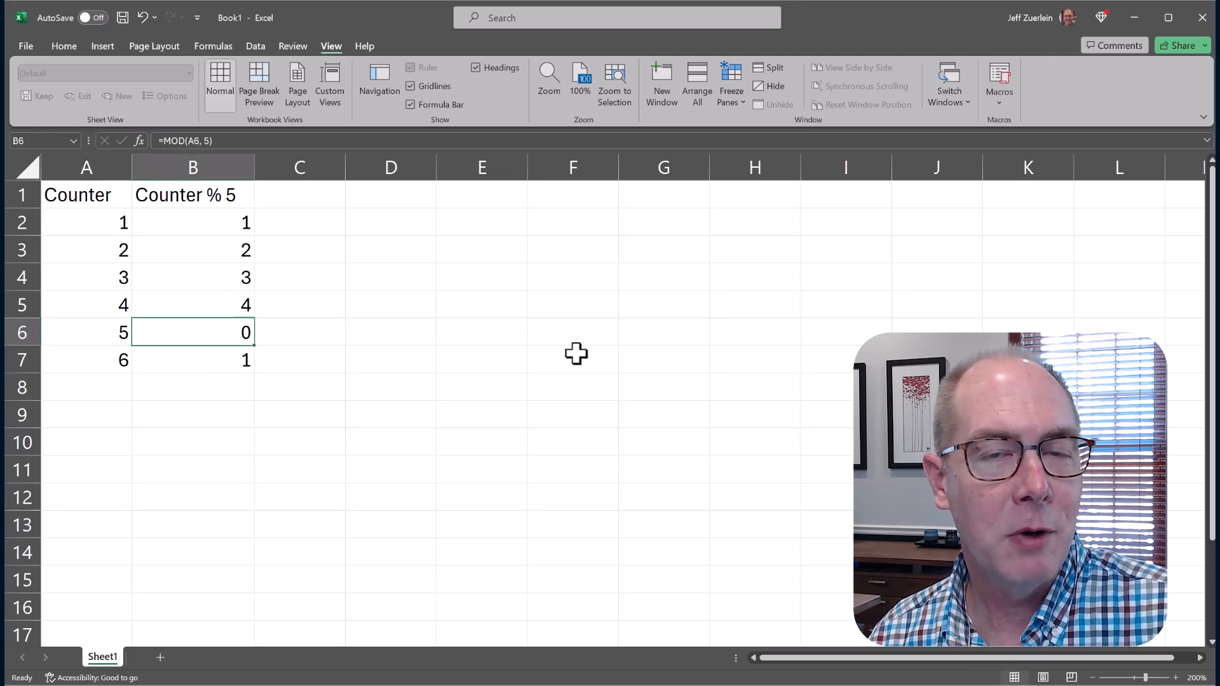
pyautogui.moveTo(539, 326)
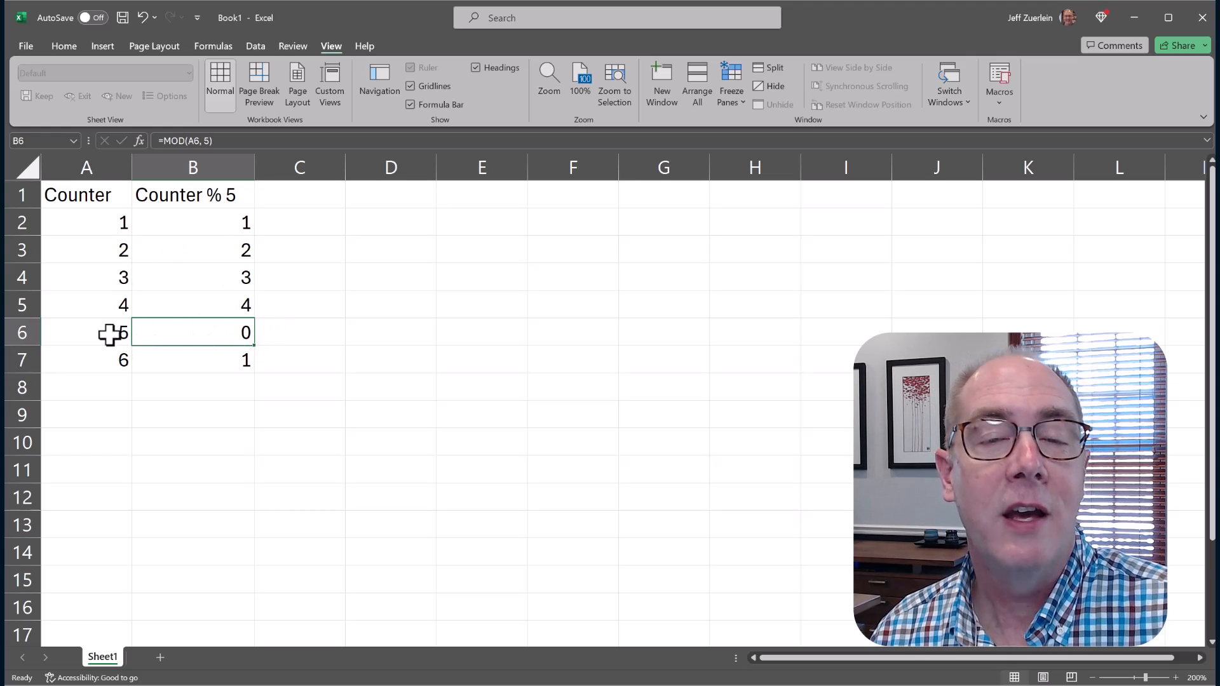
pyautogui.moveTo(107, 358)
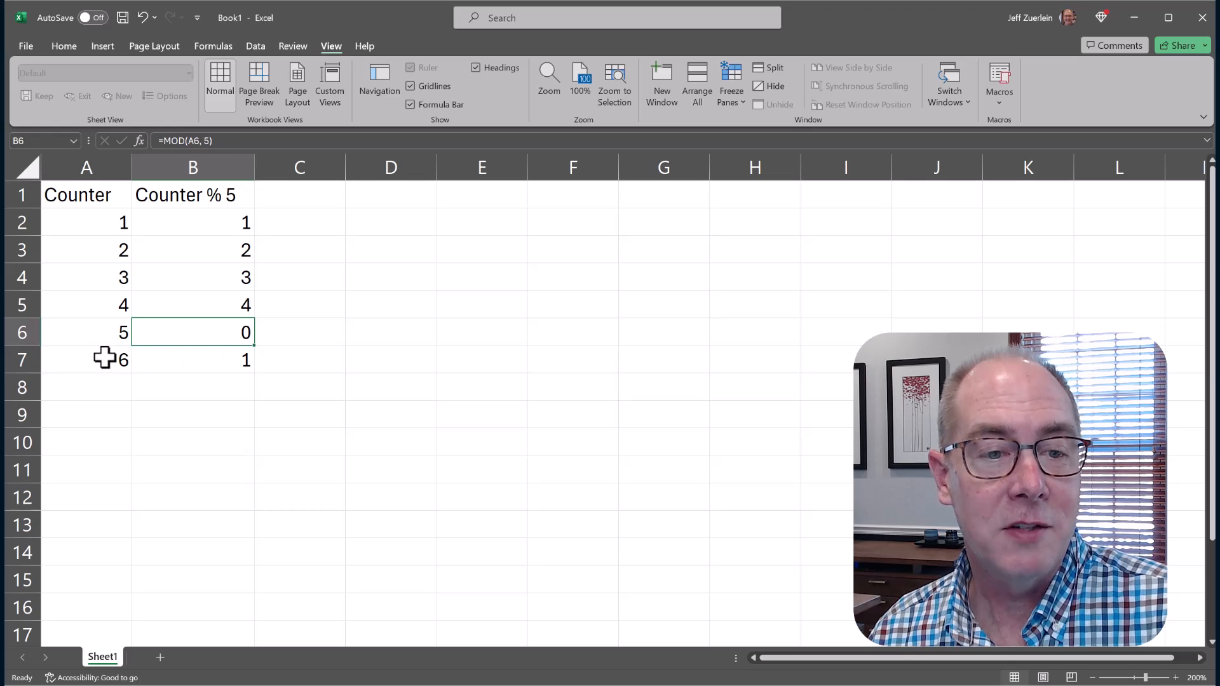
pyautogui.click(86, 359)
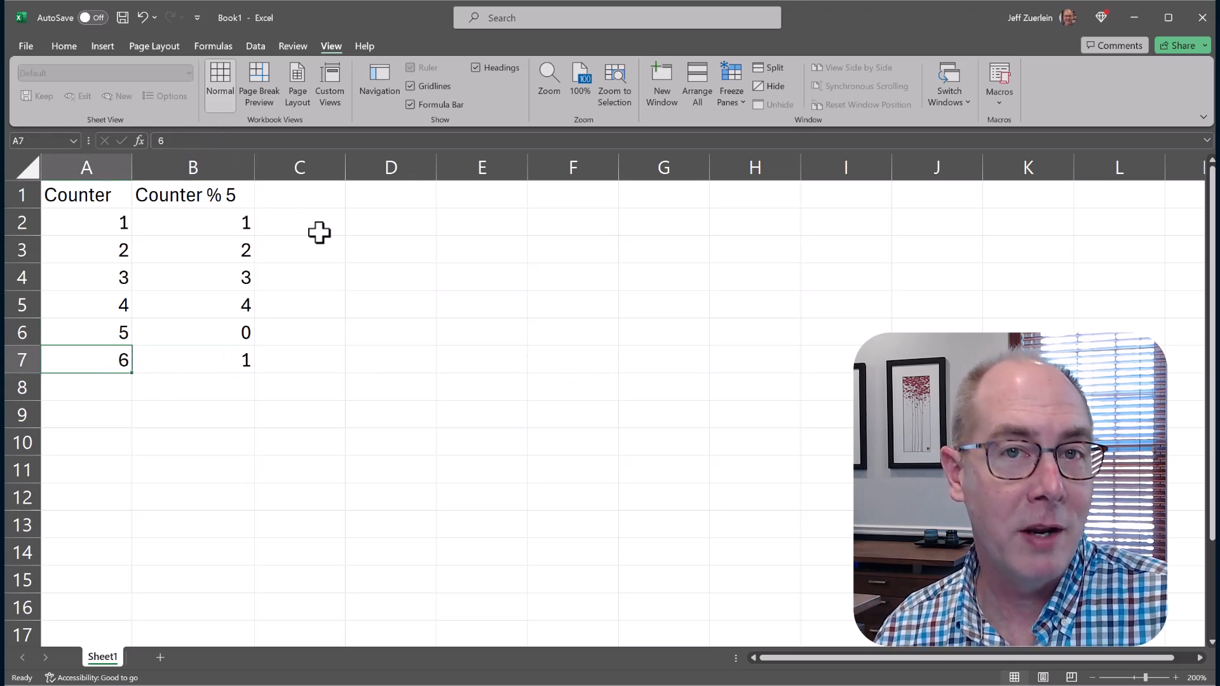
pyautogui.click(191, 358)
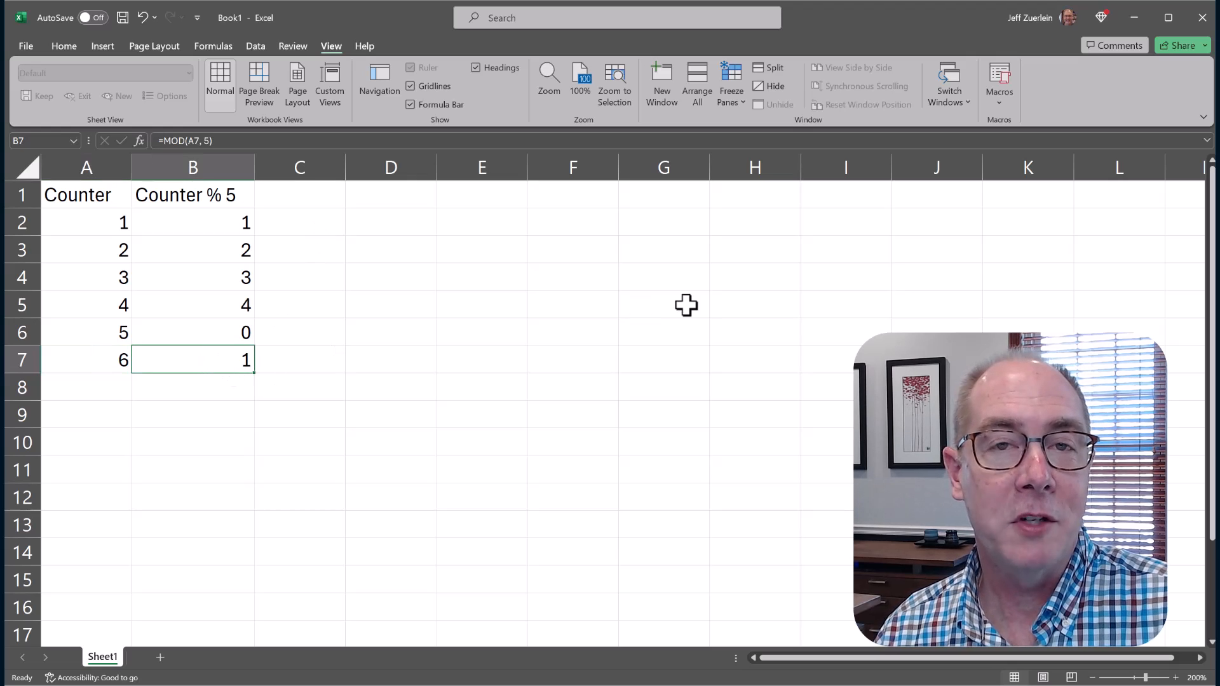
pyautogui.moveTo(635, 291)
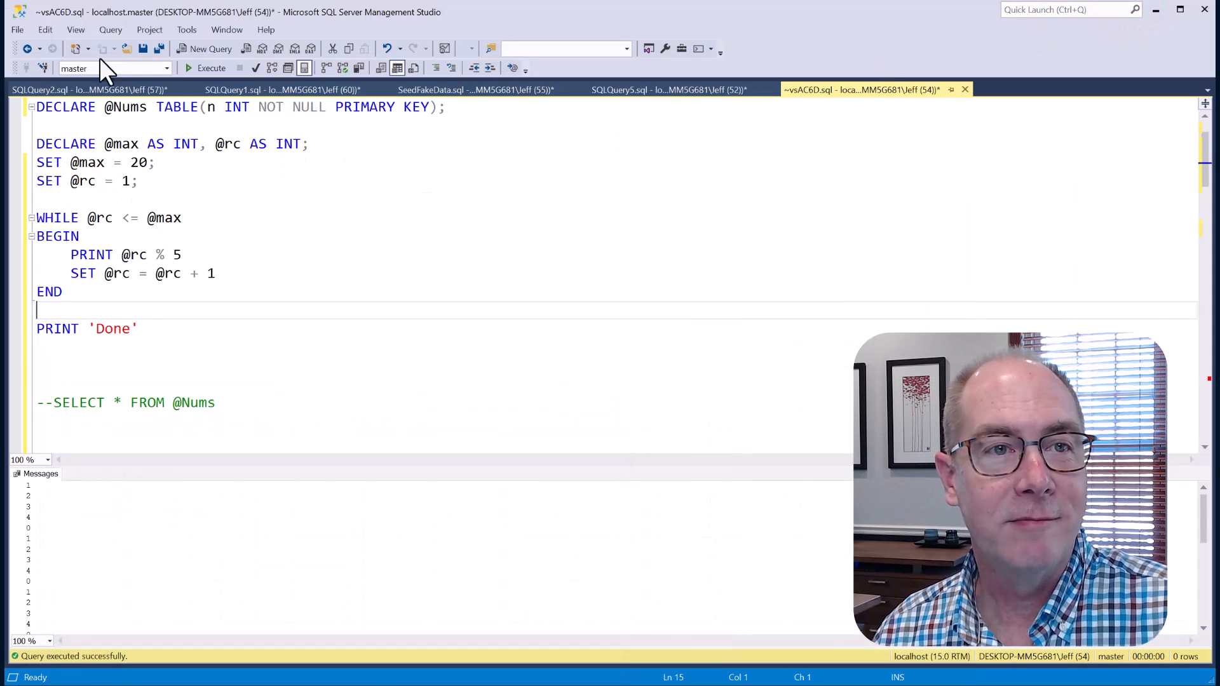
# Rerun the customer insert with the first-name CASE expression, returning 500,000 seeded customers
pyautogui.click(433, 89)
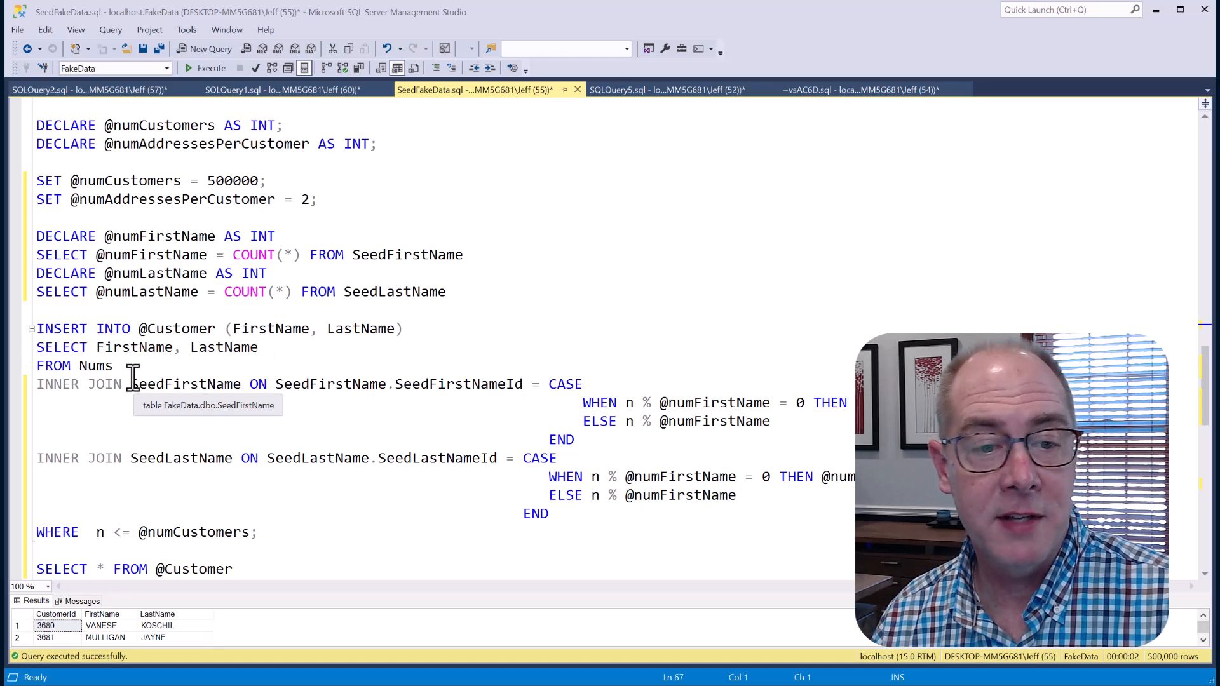
pyautogui.moveTo(230, 389)
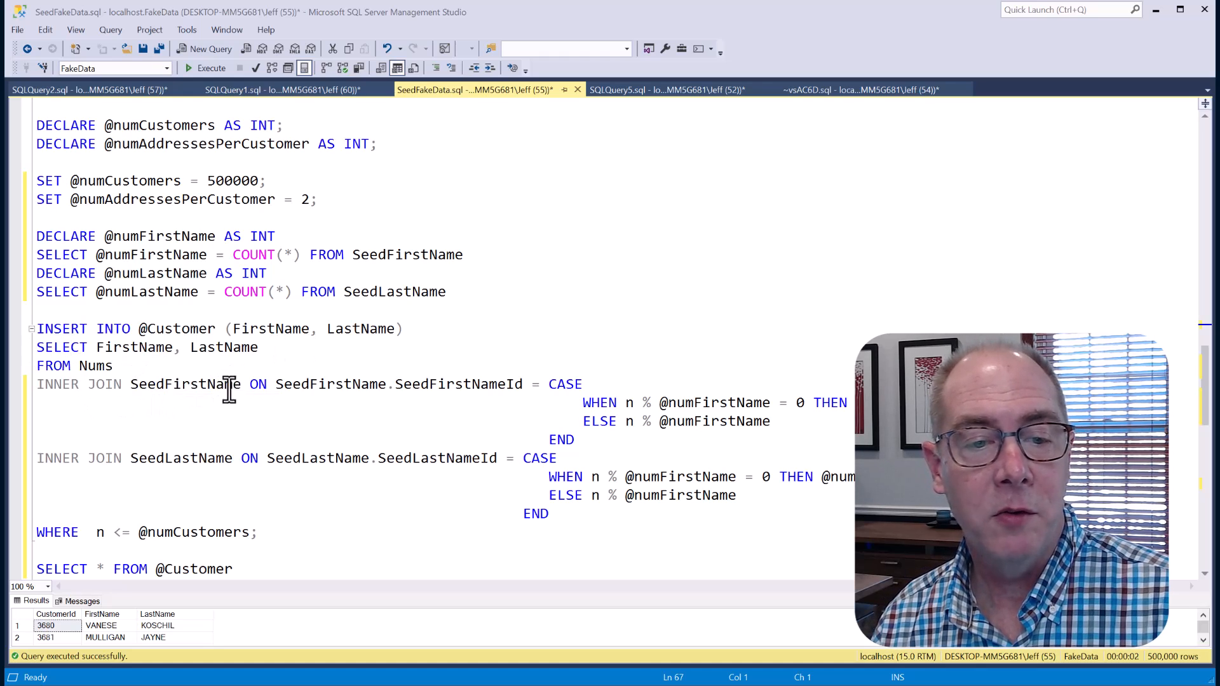
pyautogui.moveTo(612, 403)
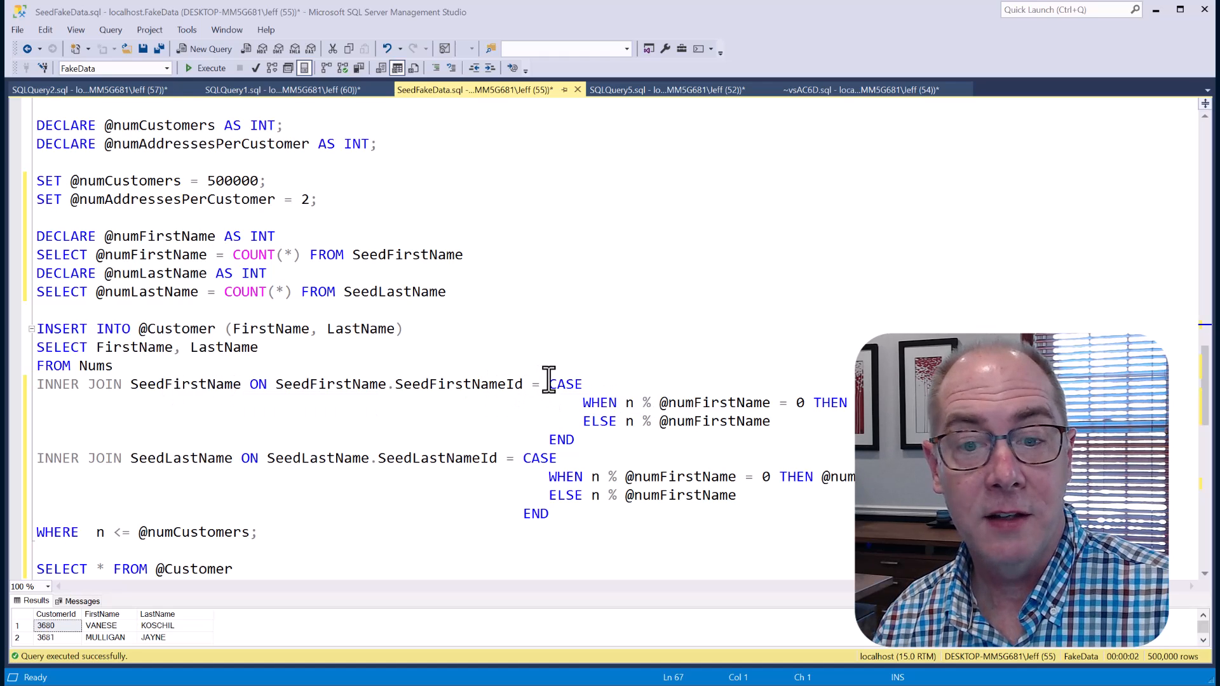
pyautogui.moveTo(546, 384); pyautogui.dragTo(574, 438)
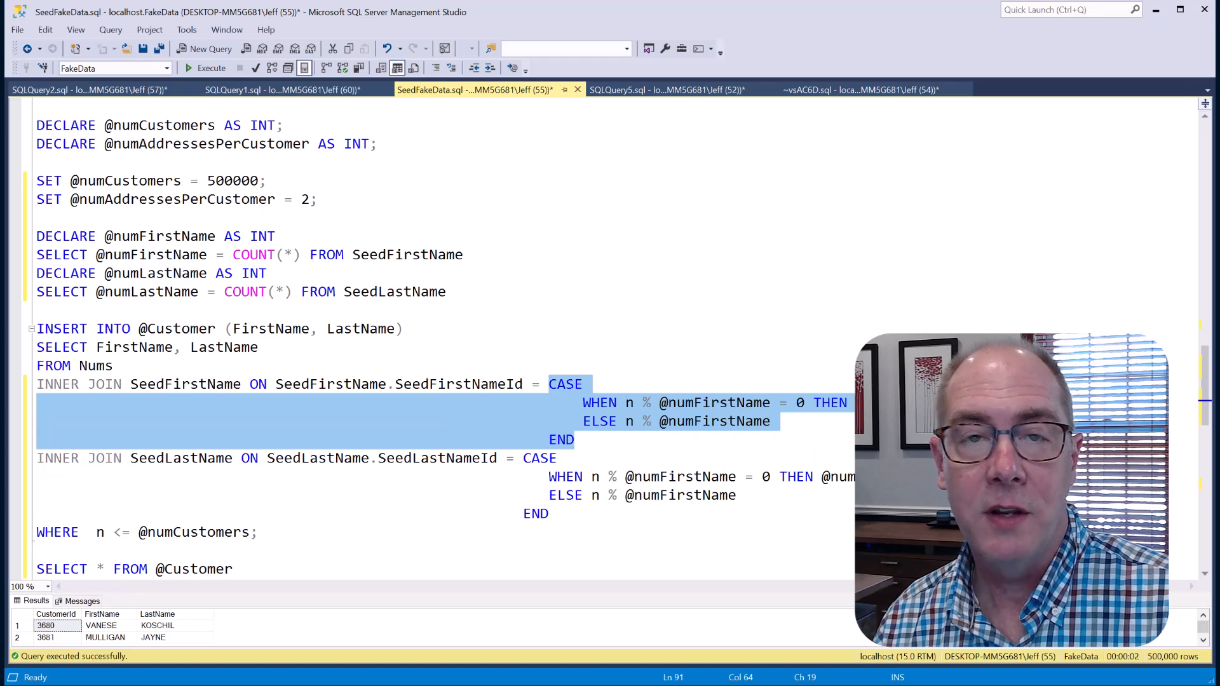
pyautogui.moveTo(685, 376)
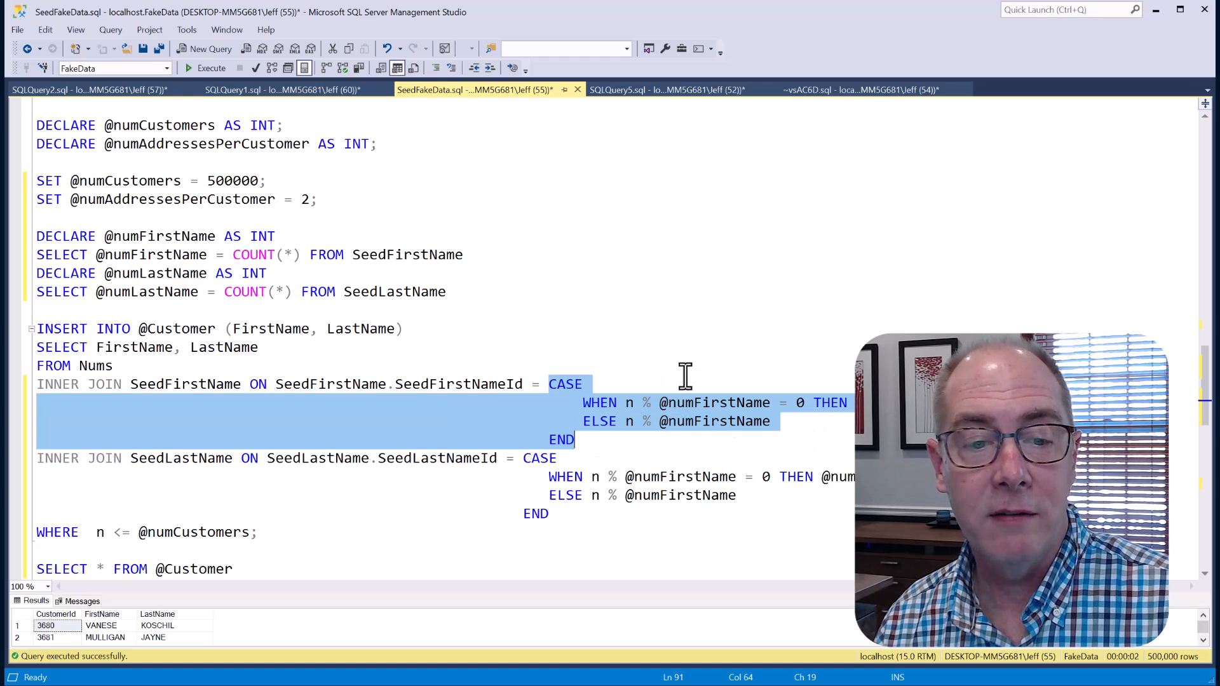
pyautogui.moveTo(117, 347)
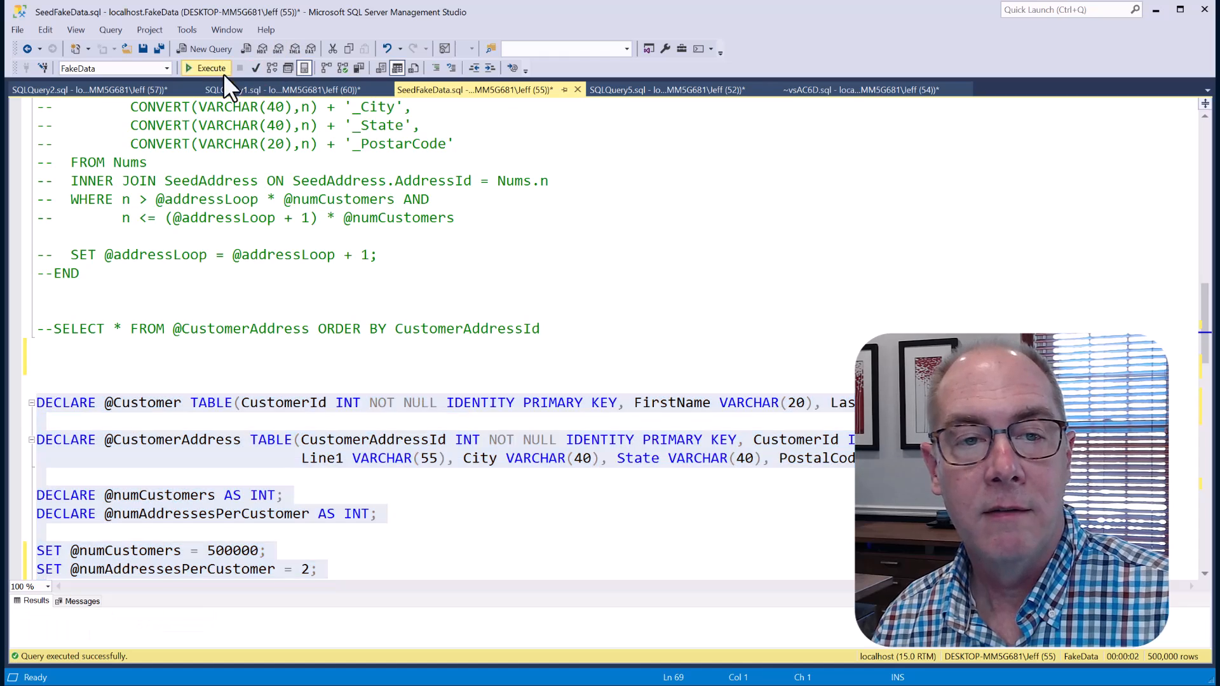
pyautogui.click(206, 67)
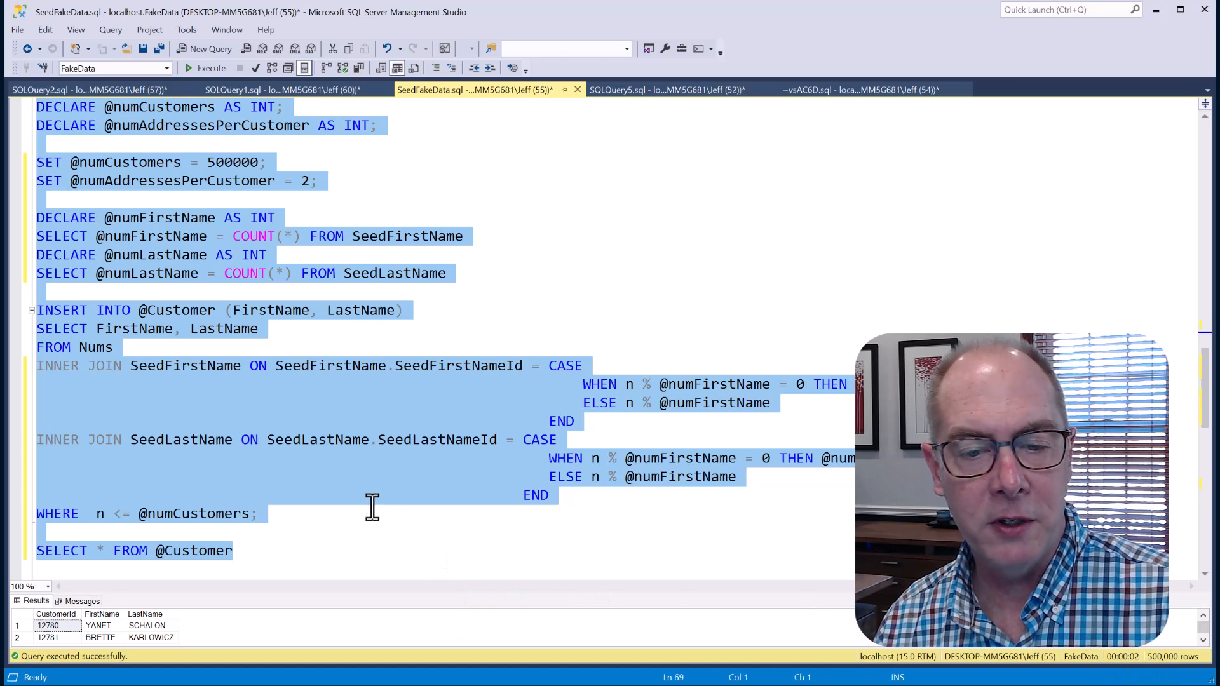
# Review the address WHILE loop's range filter and execute the full script with two-address inserts
pyautogui.scroll(-3)
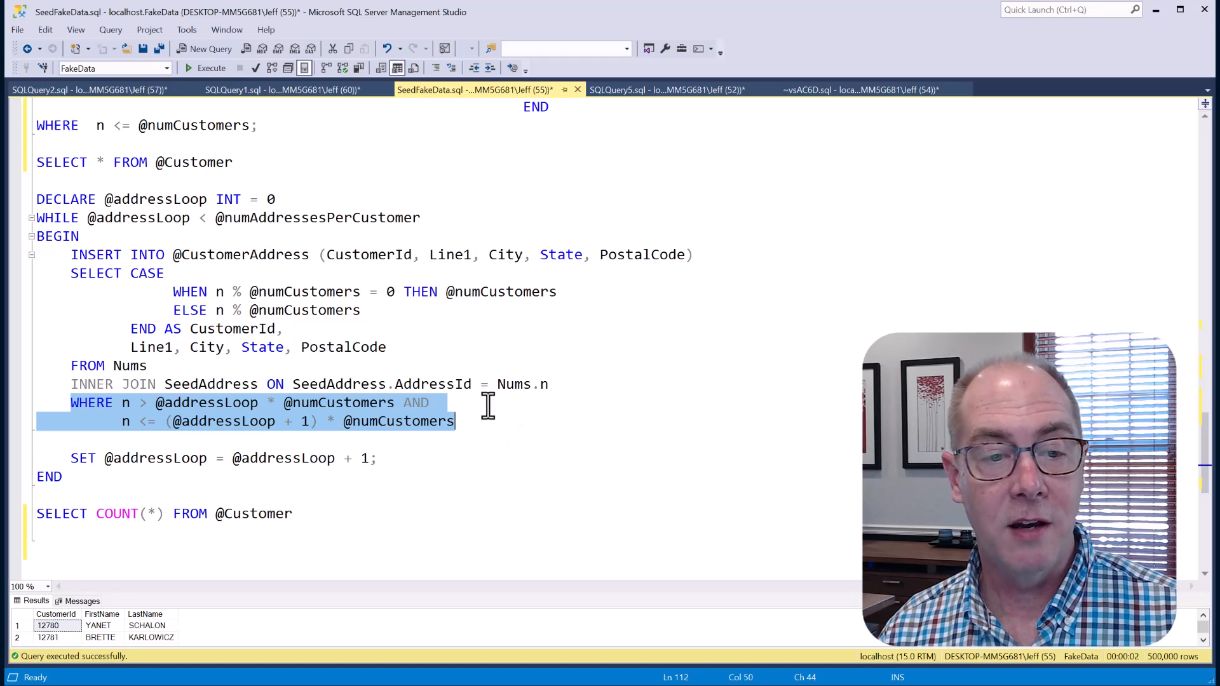
pyautogui.moveTo(488, 404); pyautogui.dragTo(70, 273)
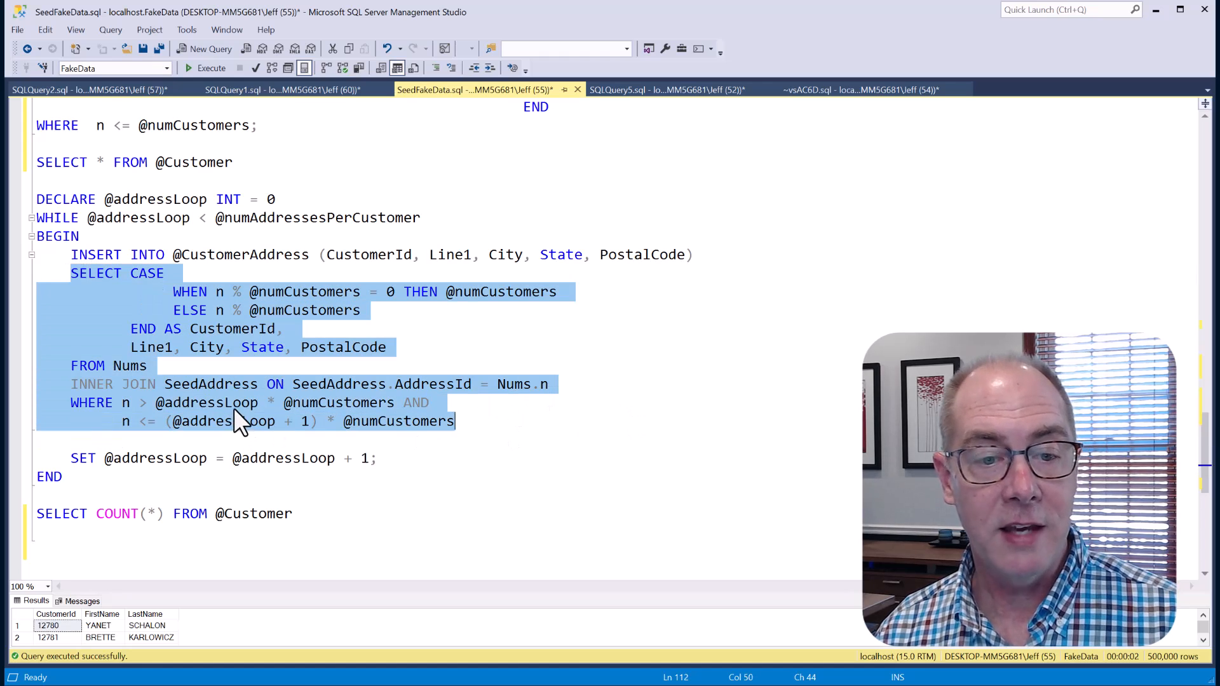
pyautogui.moveTo(397, 421)
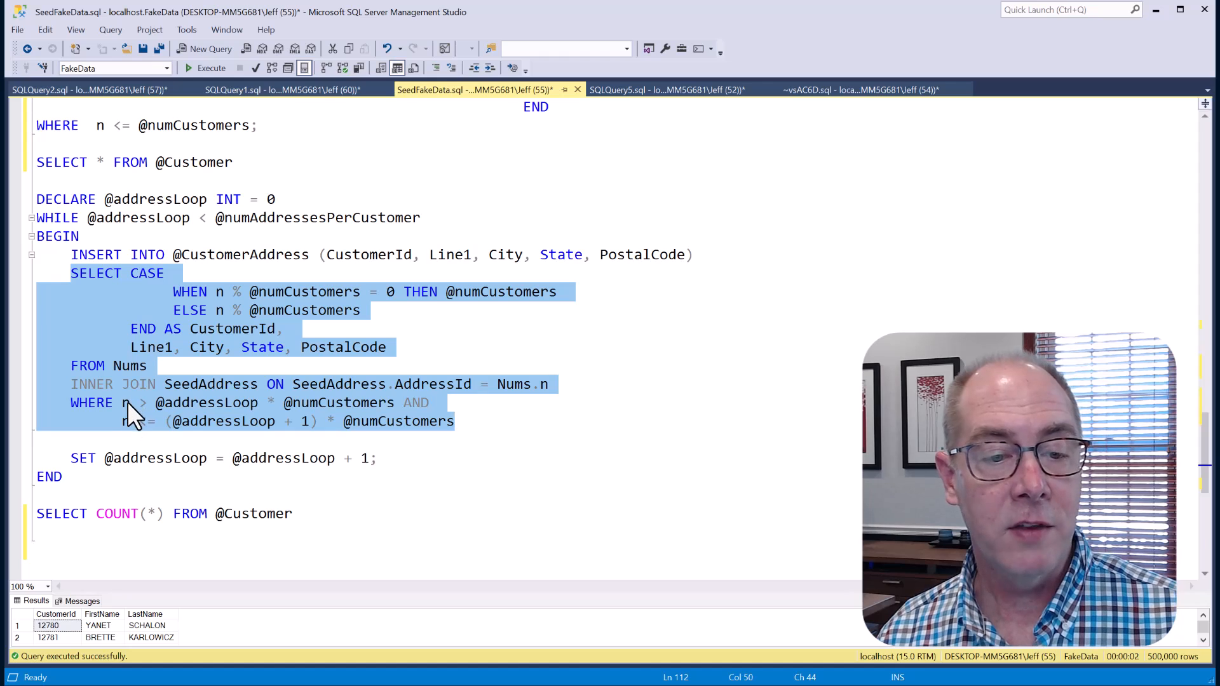
pyautogui.moveTo(230, 416)
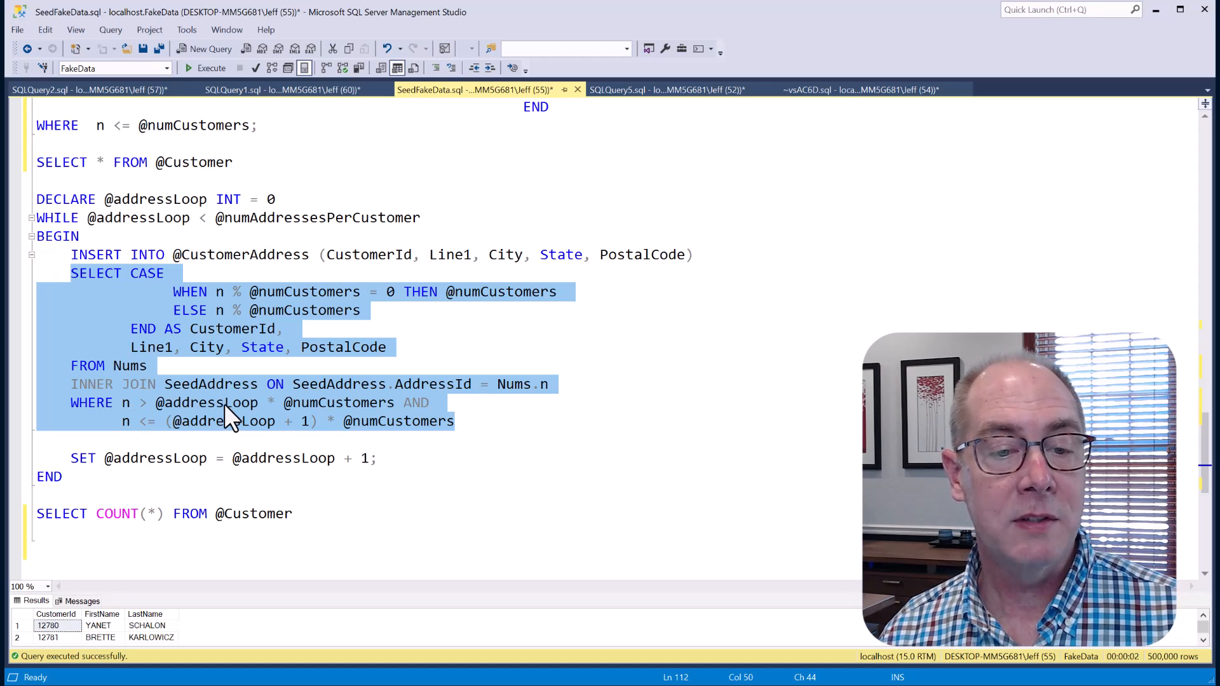
pyautogui.moveTo(362, 414)
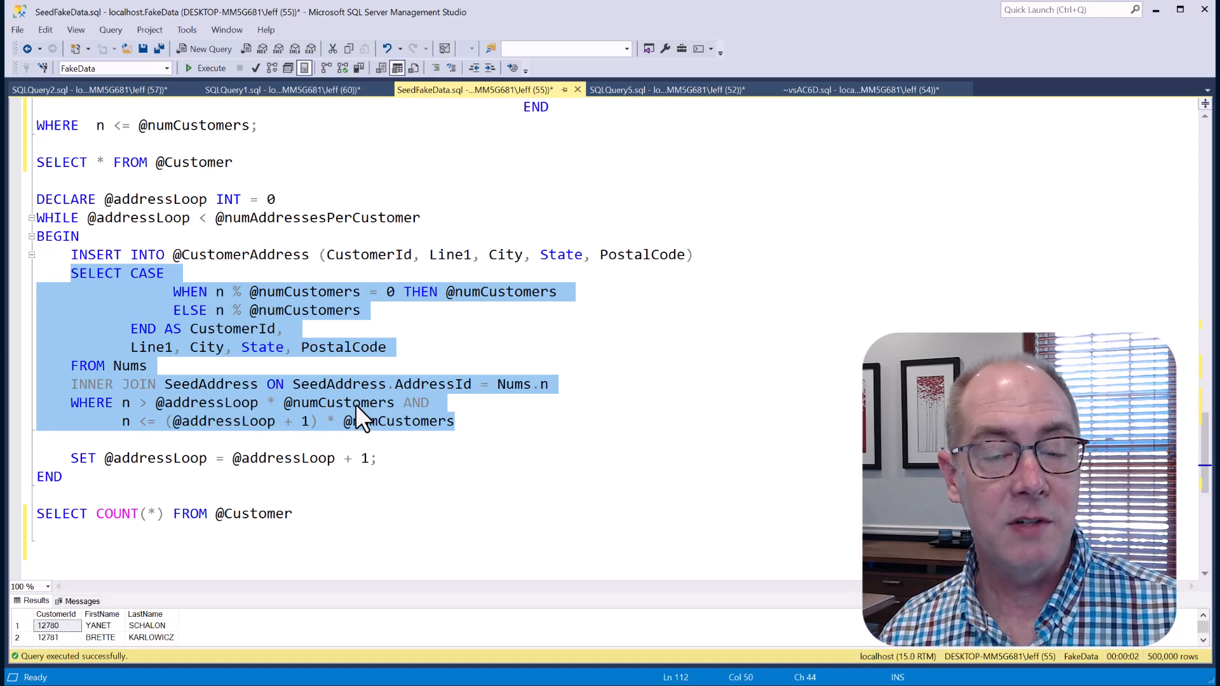
pyautogui.moveTo(139, 416)
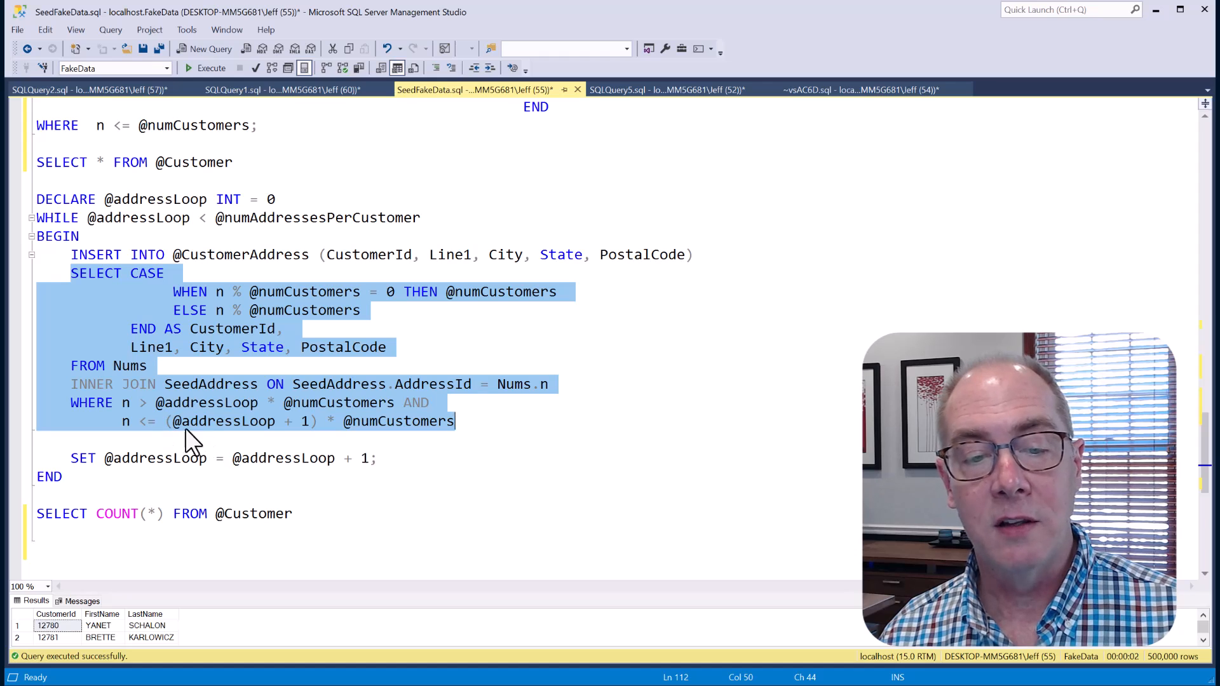
pyautogui.moveTo(226, 432)
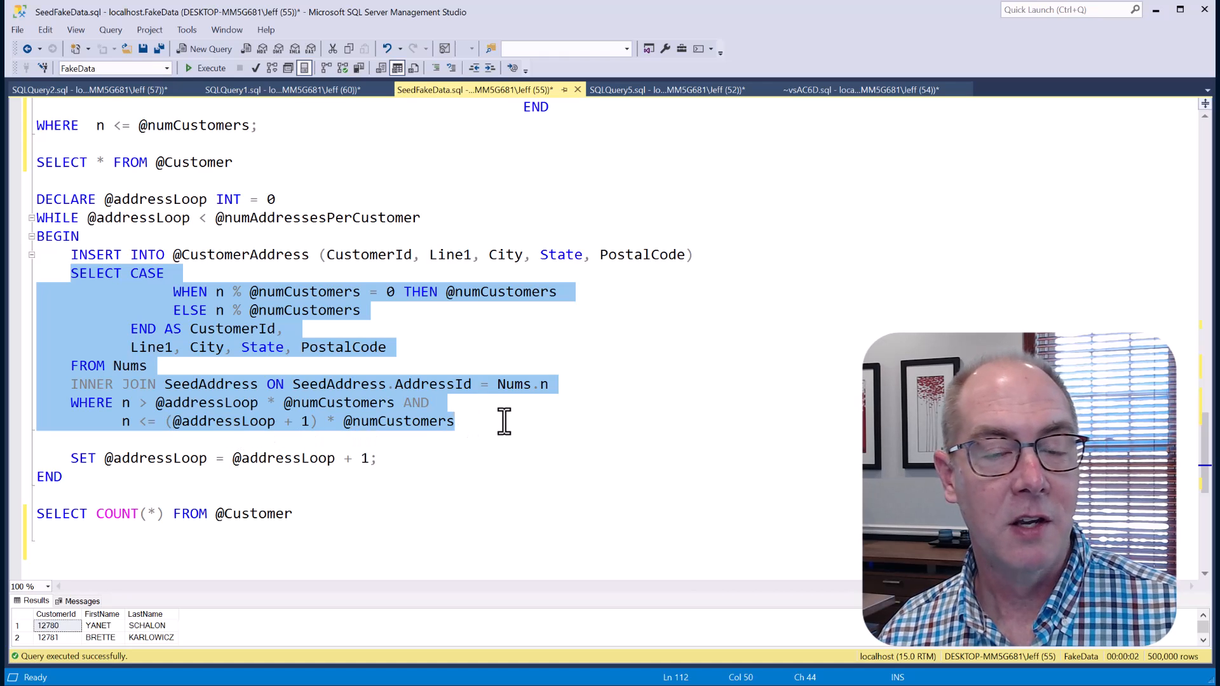
pyautogui.moveTo(351, 362)
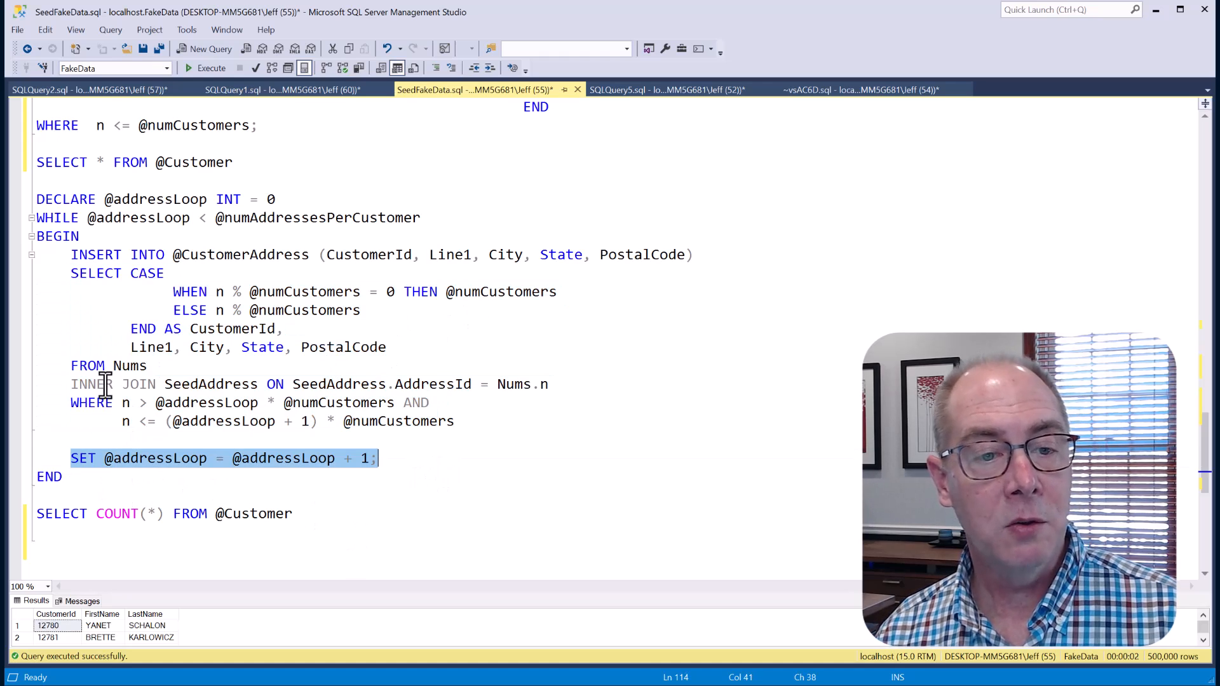
pyautogui.moveTo(221, 421)
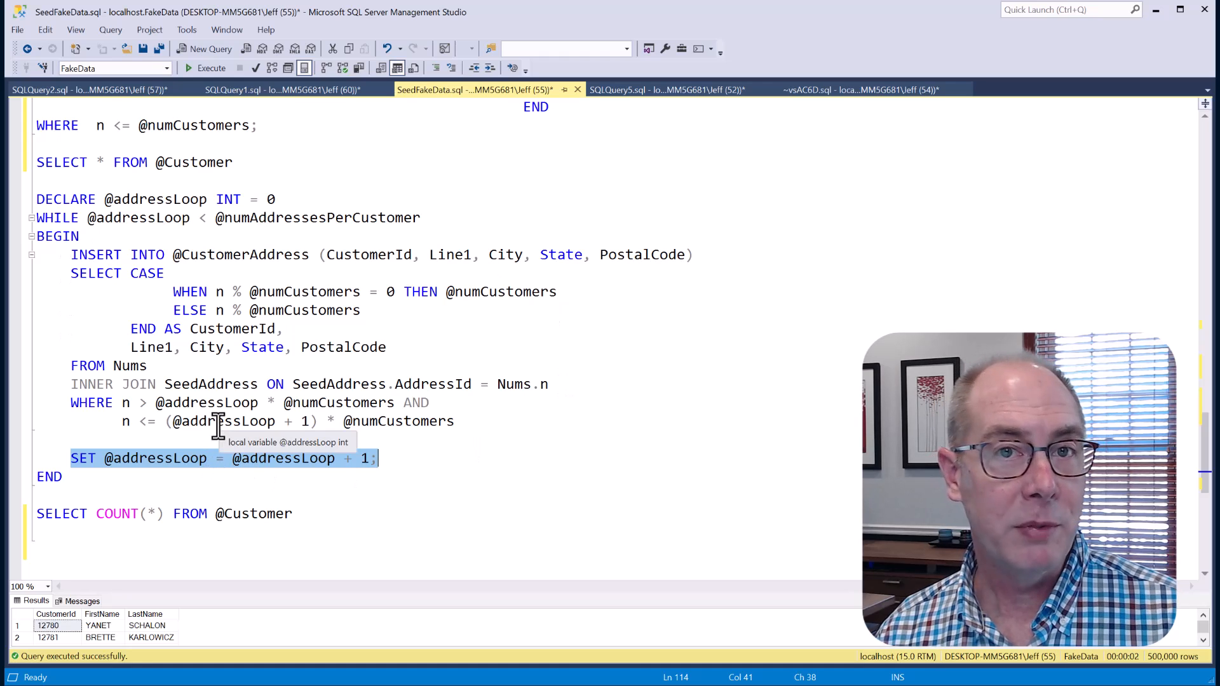
pyautogui.moveTo(495, 432)
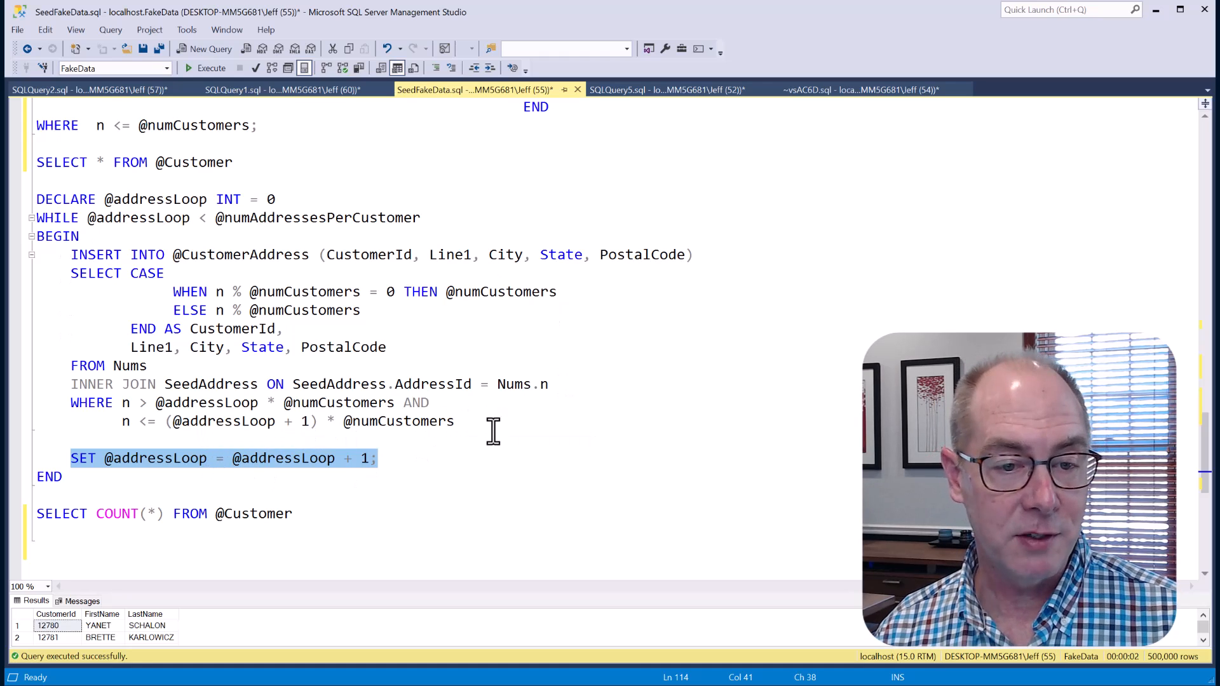
pyautogui.moveTo(363, 326)
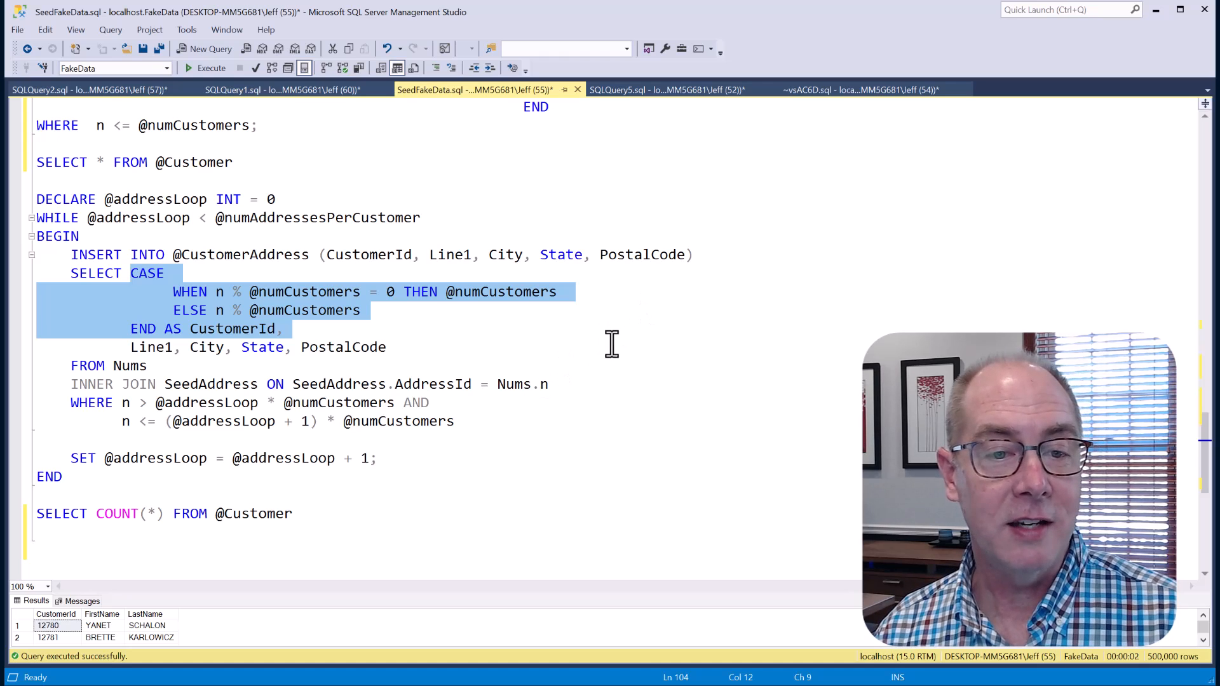
pyautogui.moveTo(522, 397)
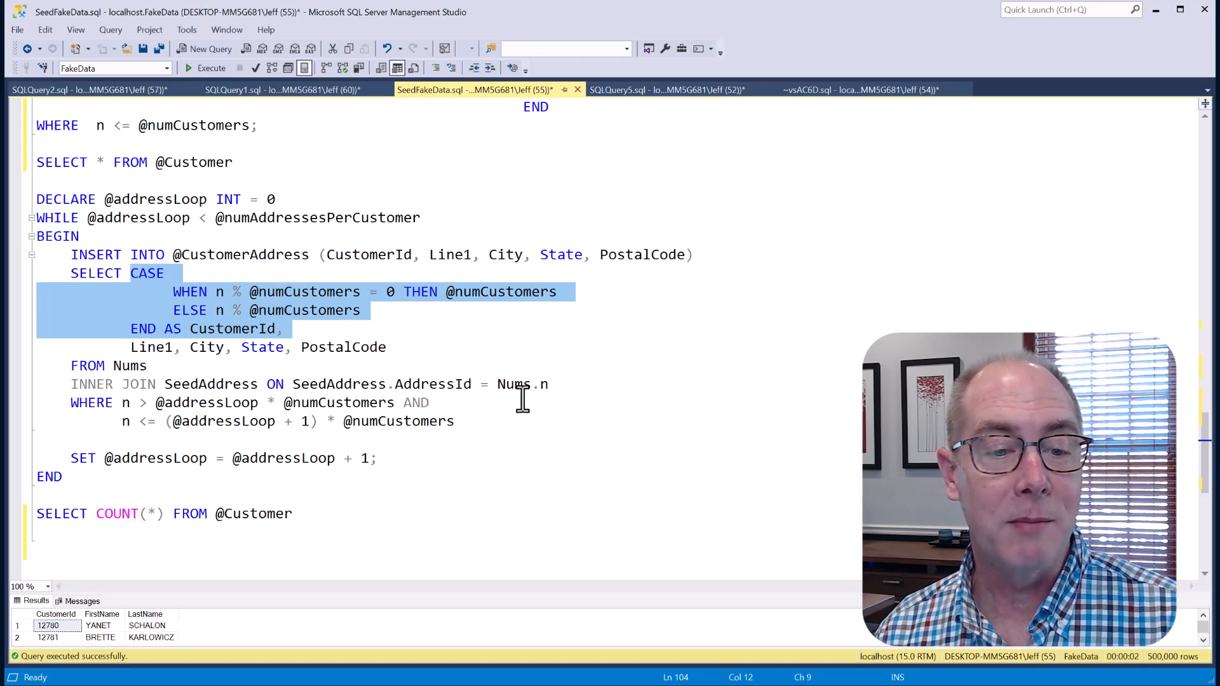
pyautogui.click(206, 67)
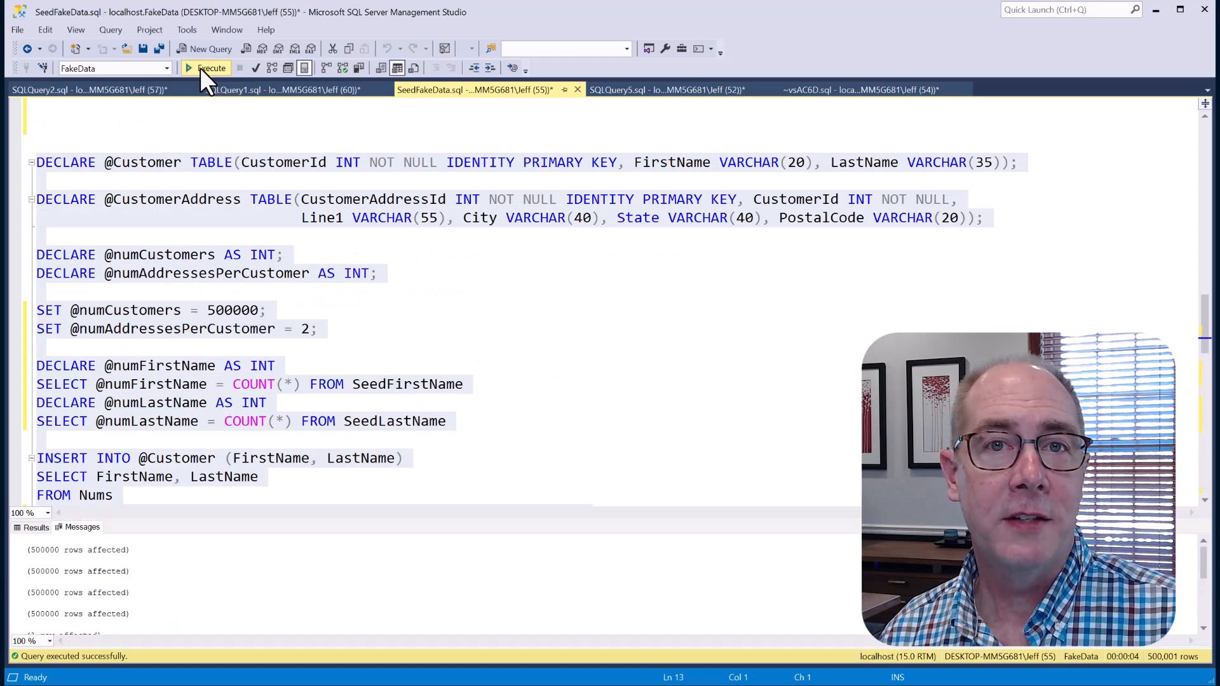
# View the seeded customer rows in Results and scroll to the SELECT COUNT(*) query
pyautogui.click(207, 67)
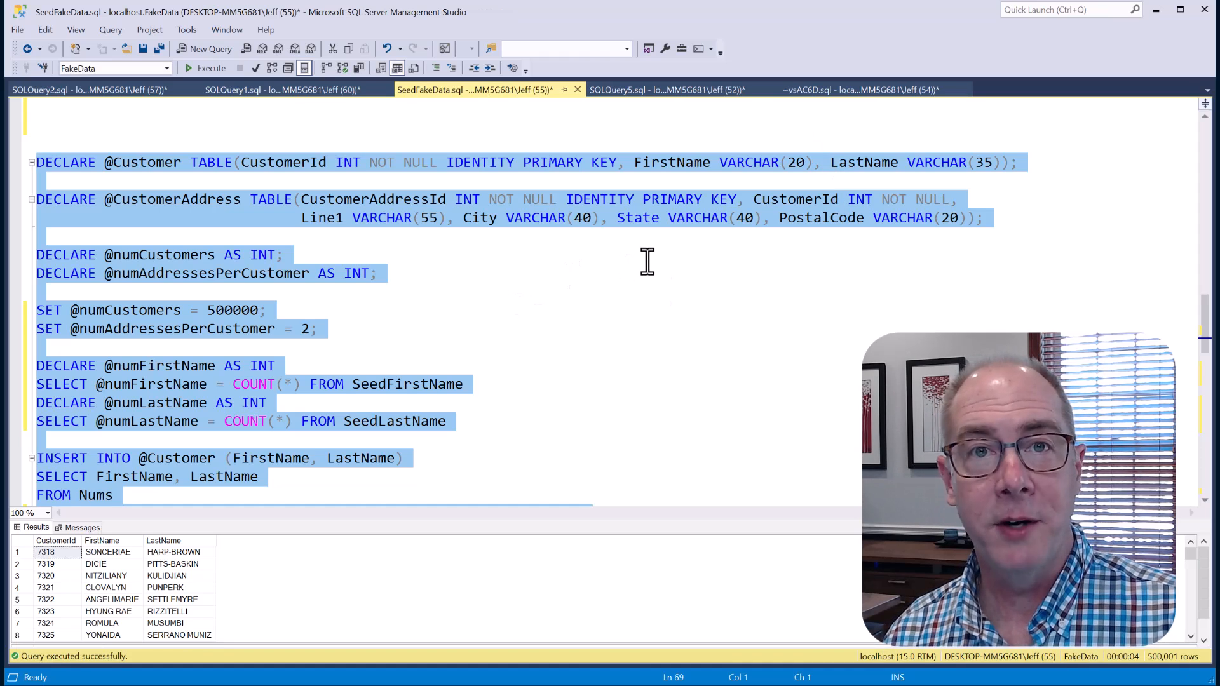
pyautogui.scroll(-3)
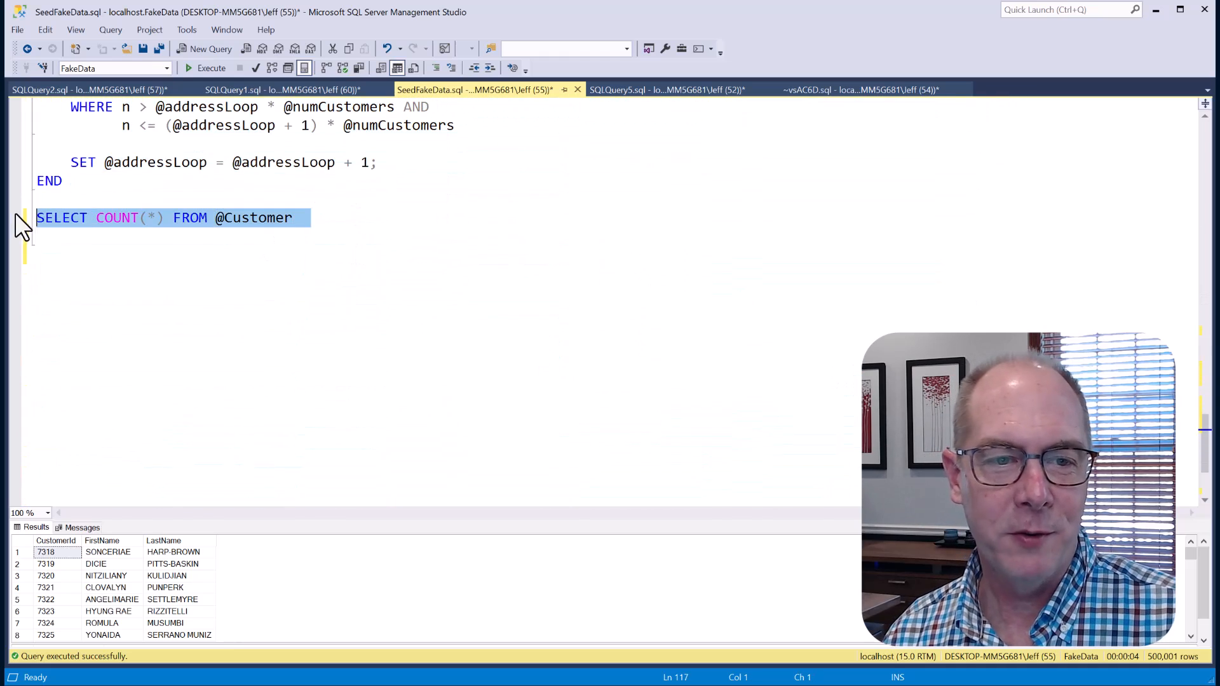
pyautogui.moveTo(561, 226)
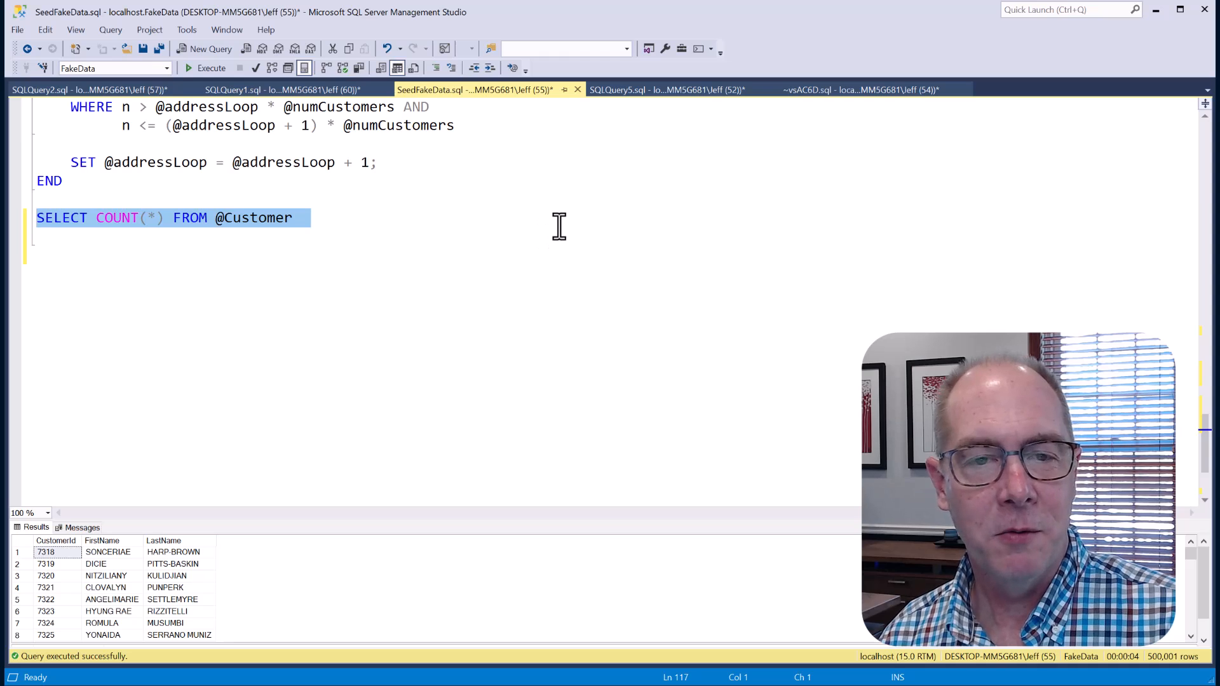
pyautogui.moveTo(594, 232)
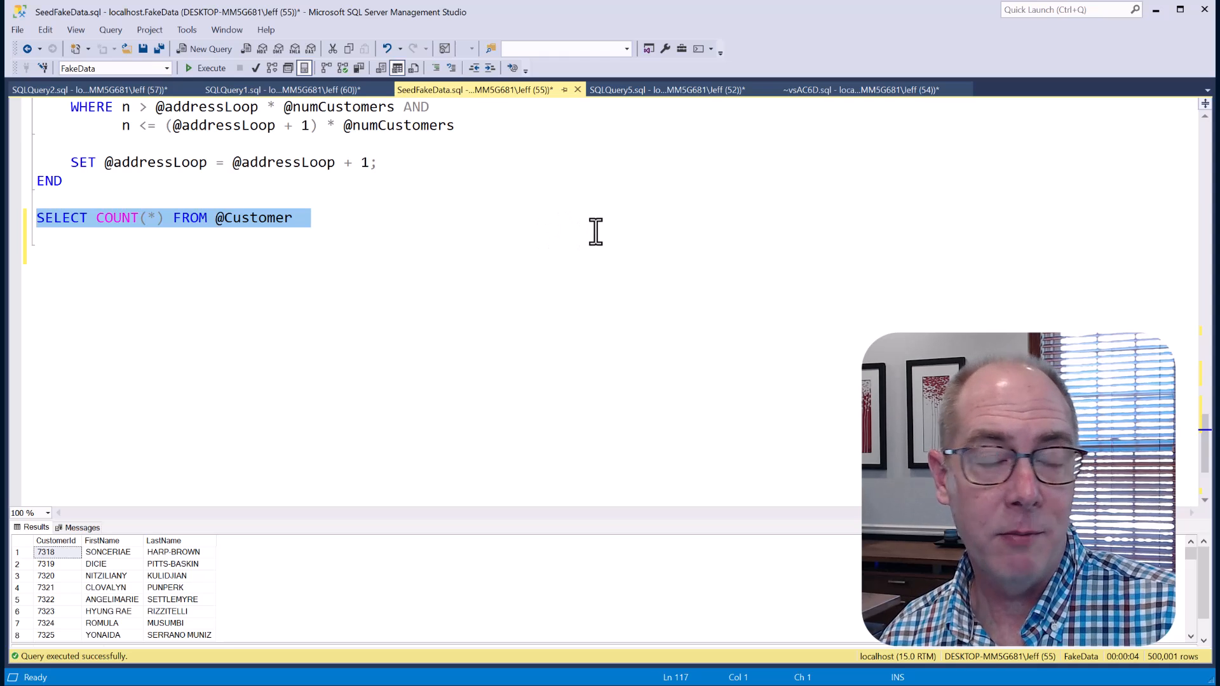